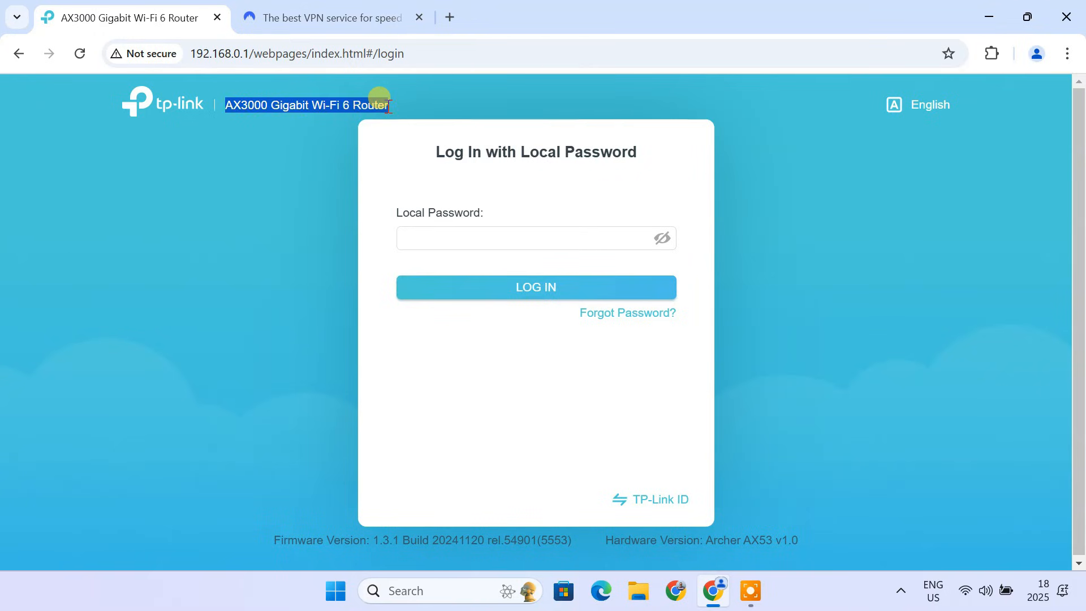
Return to the router login page at 192.168.0.1.
click(285, 136)
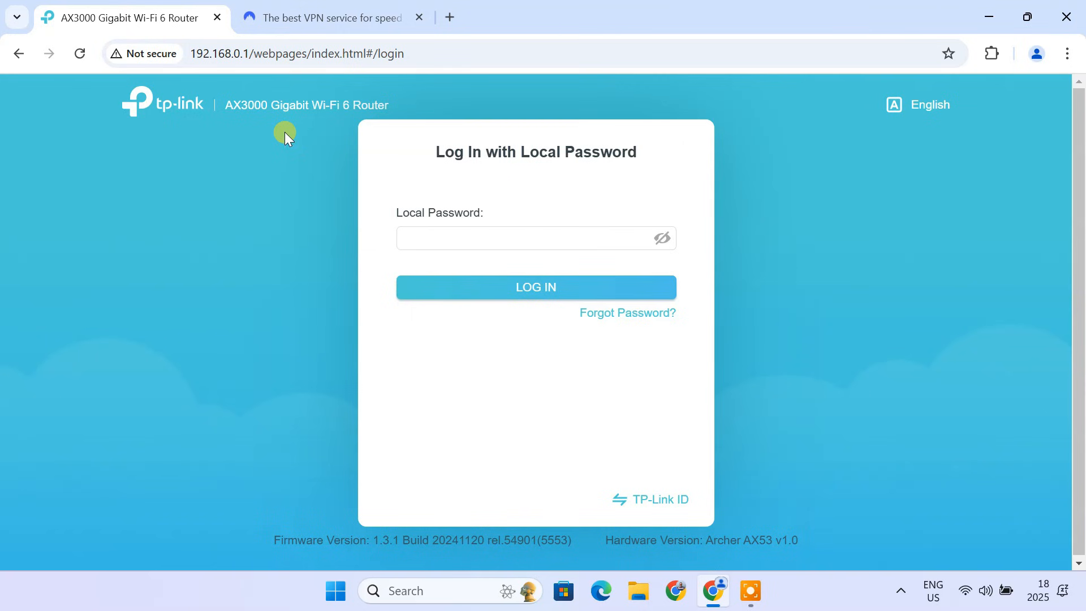
click(357, 17)
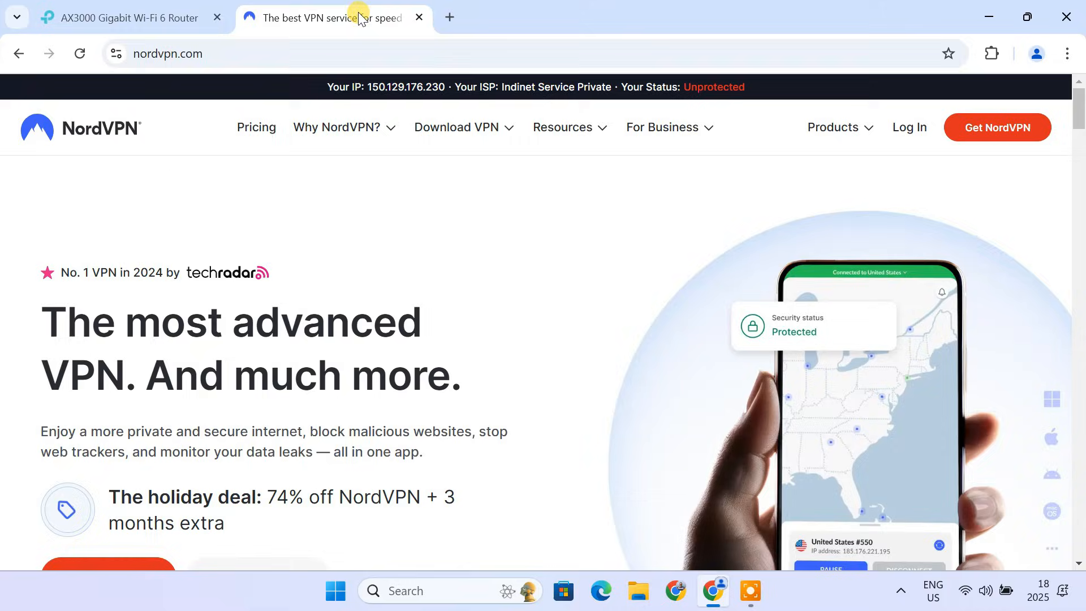
click(125, 17)
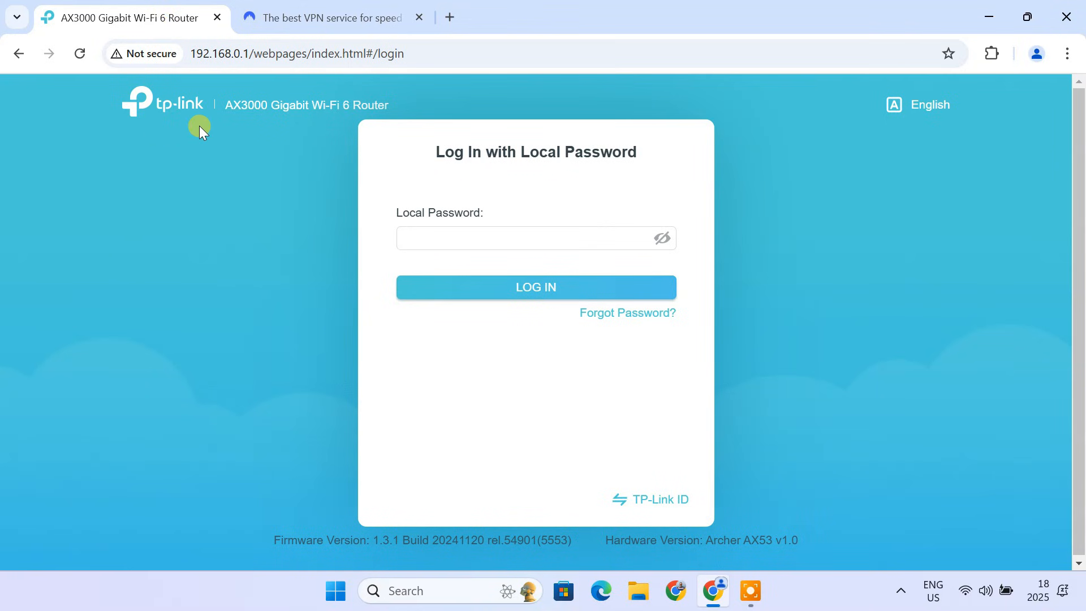
mouse_move(249, 165)
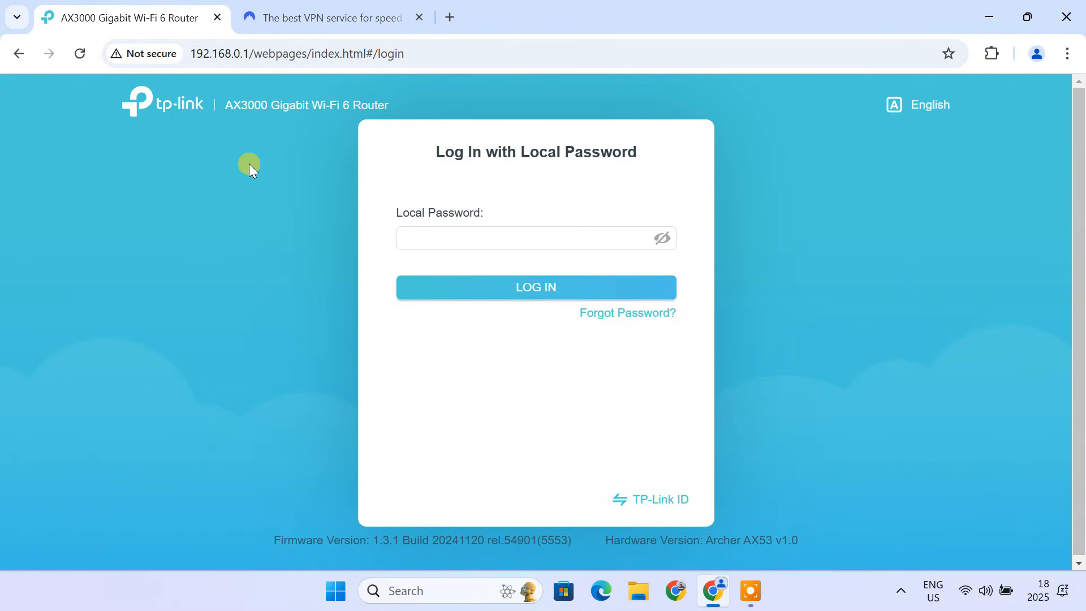
click(298, 54)
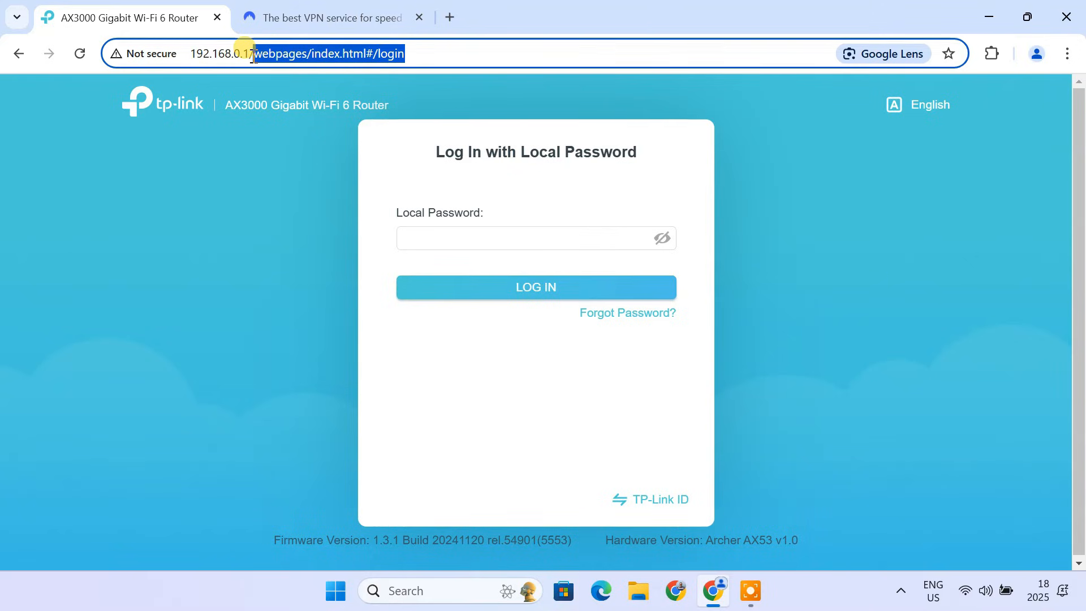
text(192.168.0.1)
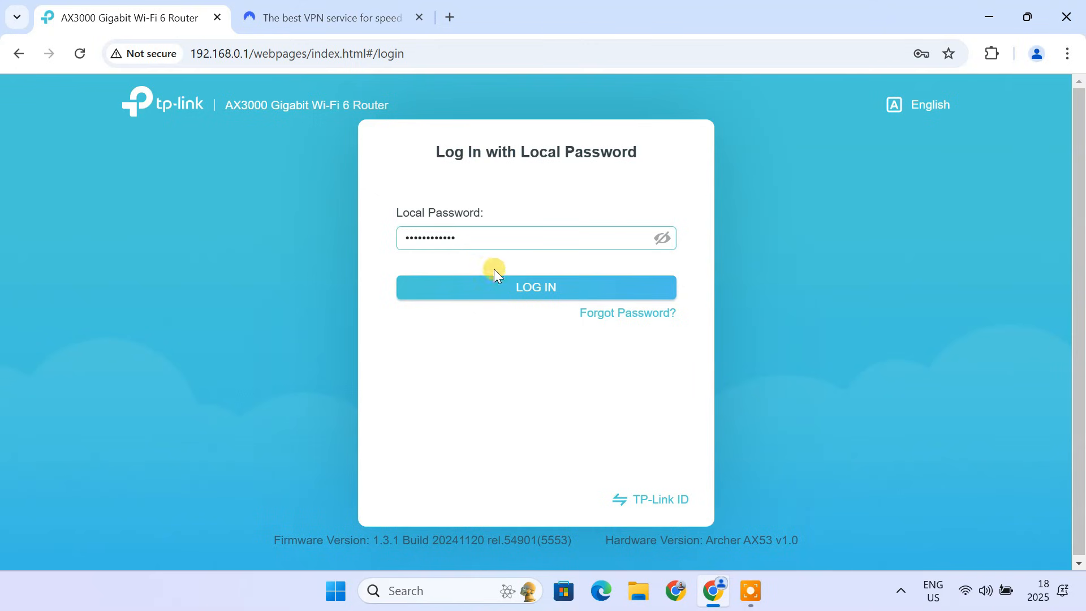
Log in to the router with the local password to reach the Network Map.
click(535, 288)
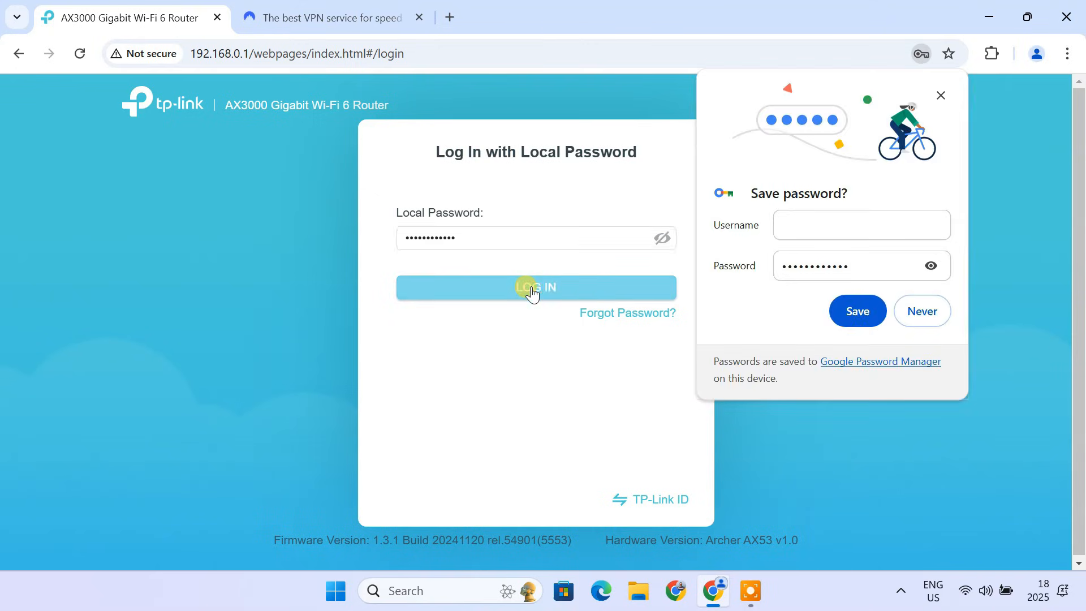
click(536, 288)
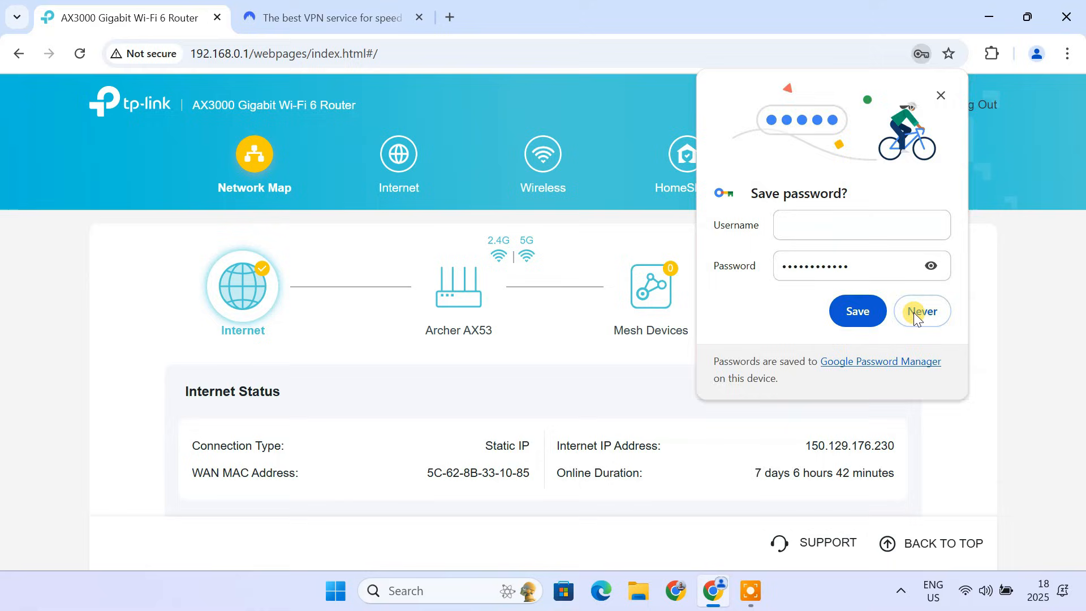
Decline saving the password, enable VPN Client under Advanced and view the empty server list.
click(922, 311)
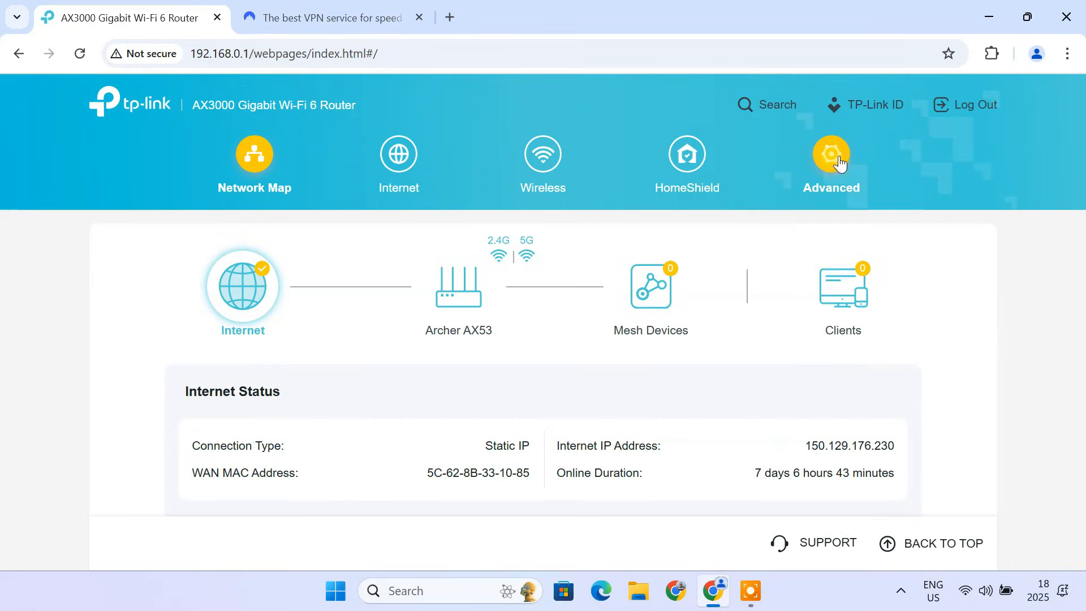
click(831, 154)
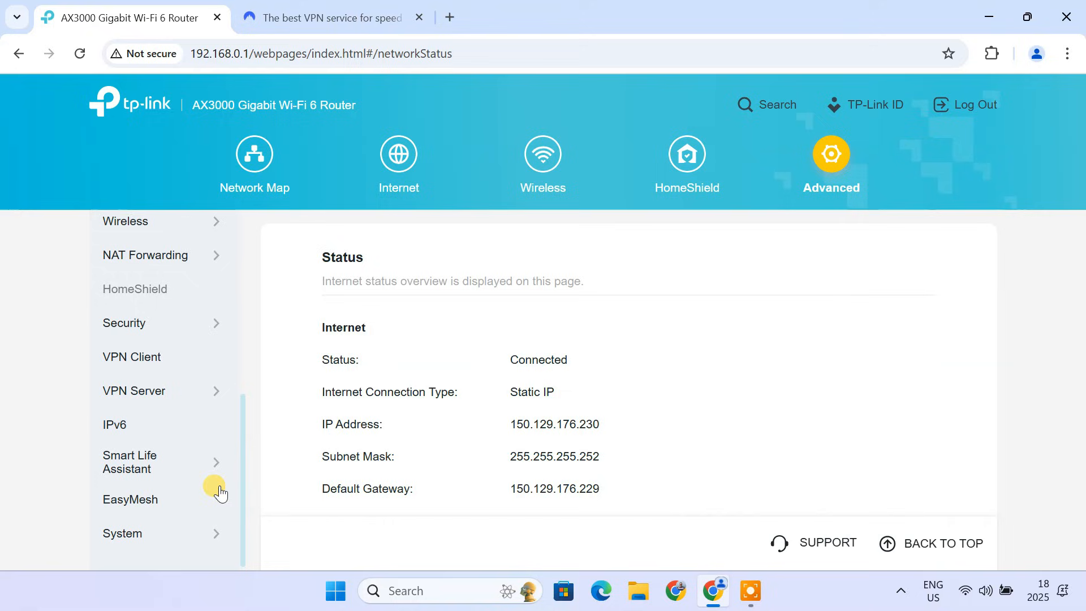
mouse_move(139, 365)
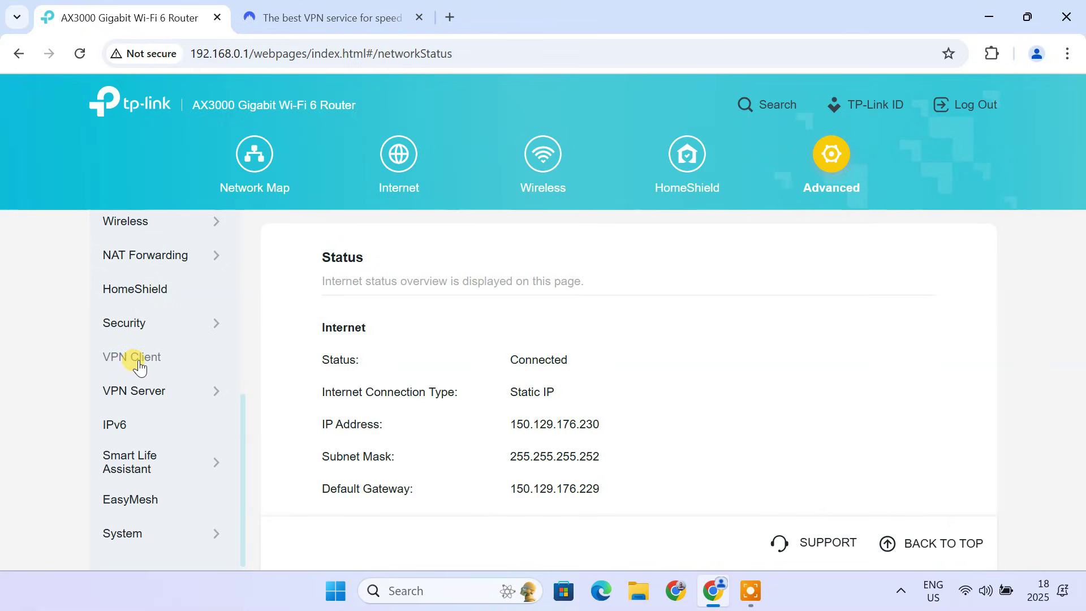
click(131, 357)
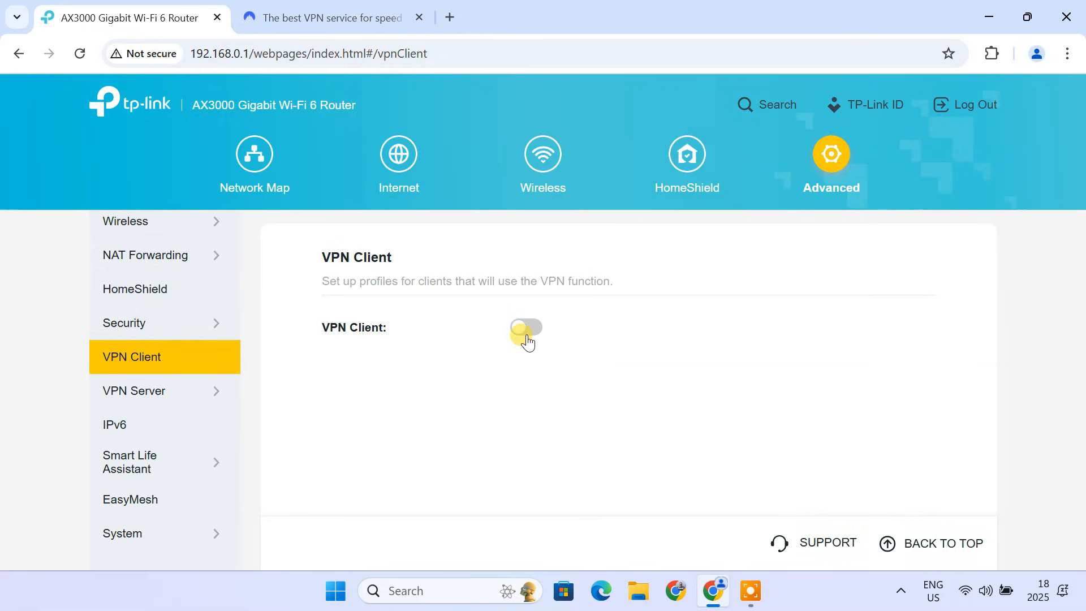
click(525, 329)
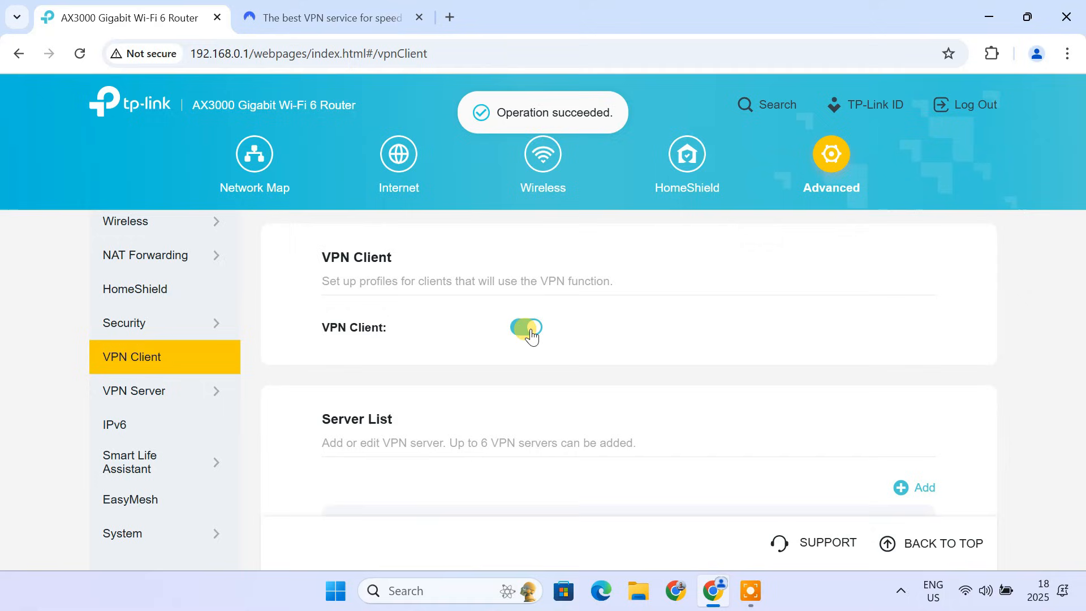
click(526, 328)
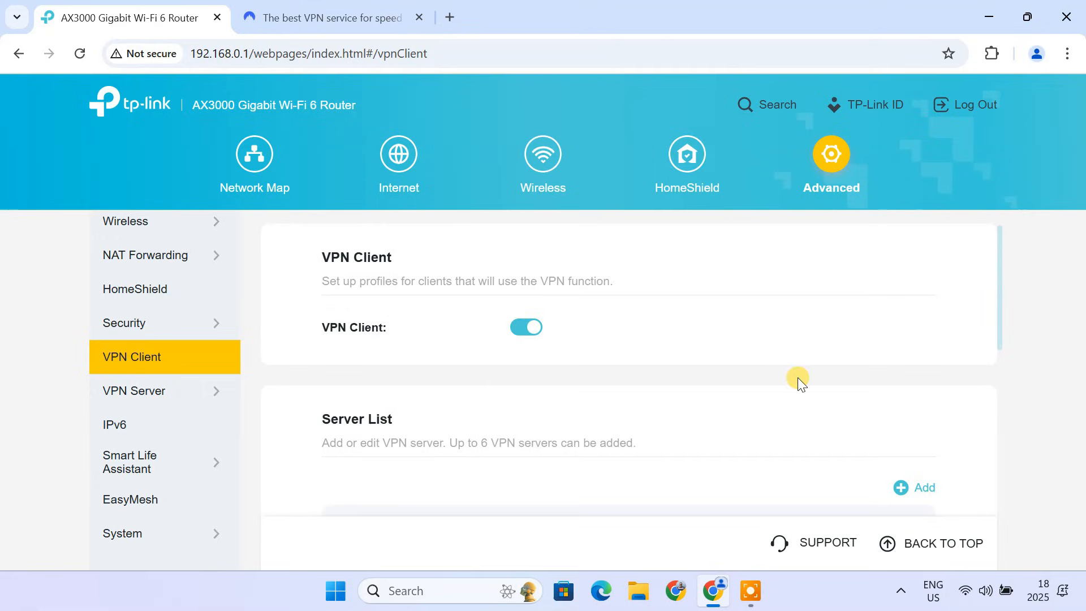
scroll(down, 3)
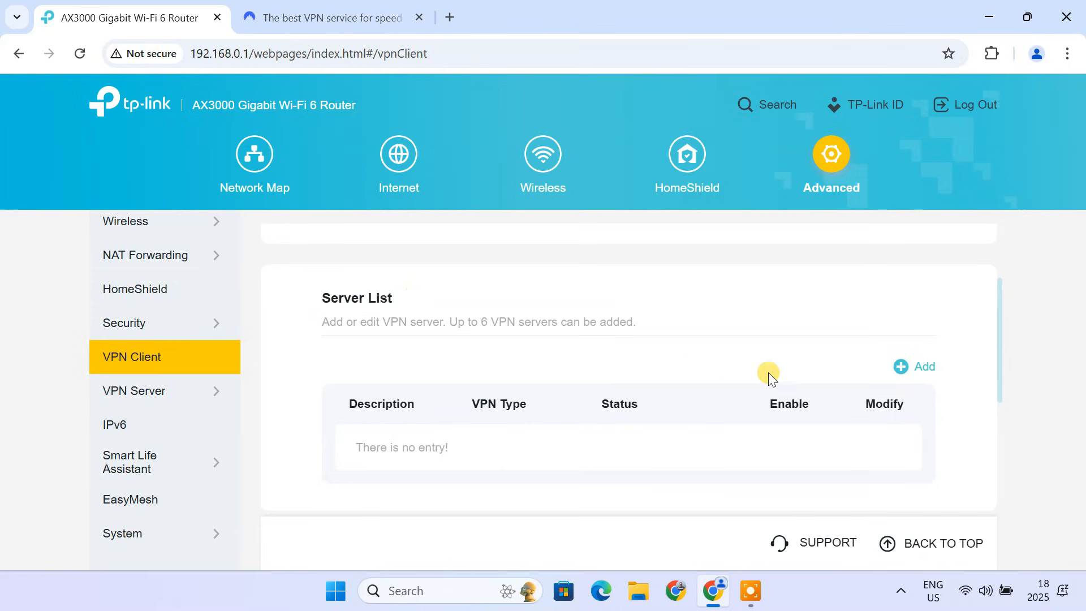
Add a VPN profile described NordVPN-US of type OpenVPN, then switch to the NordVPN site.
click(914, 367)
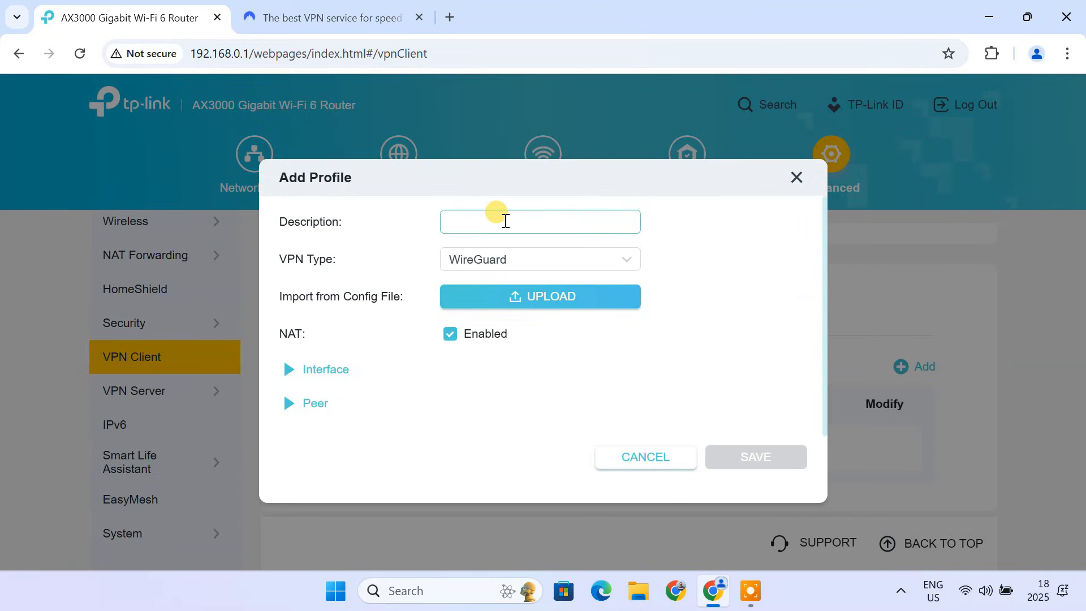
text(Nord)
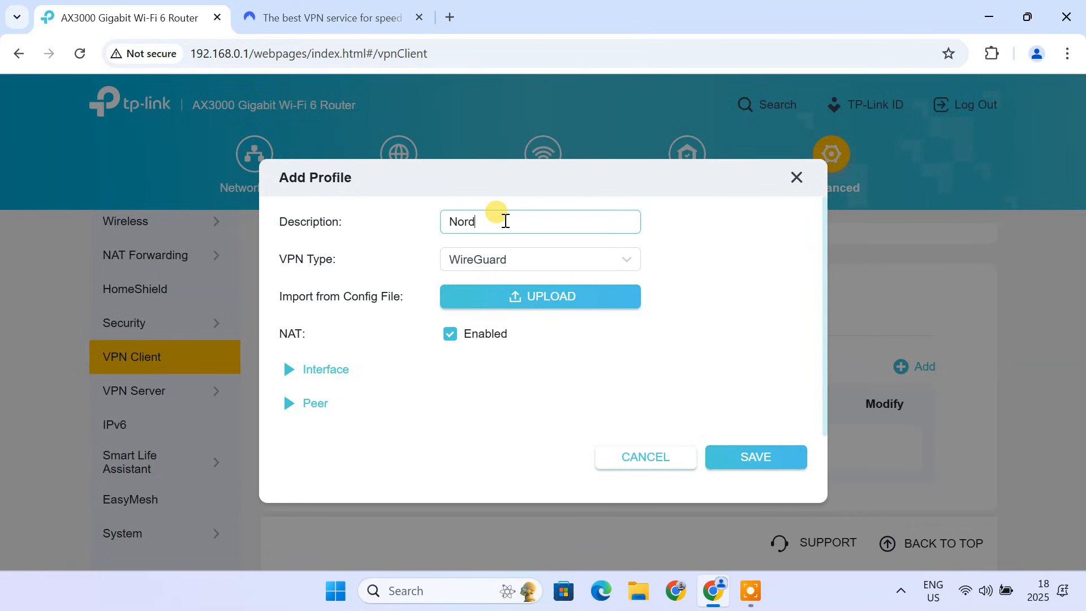
text(VPN US)
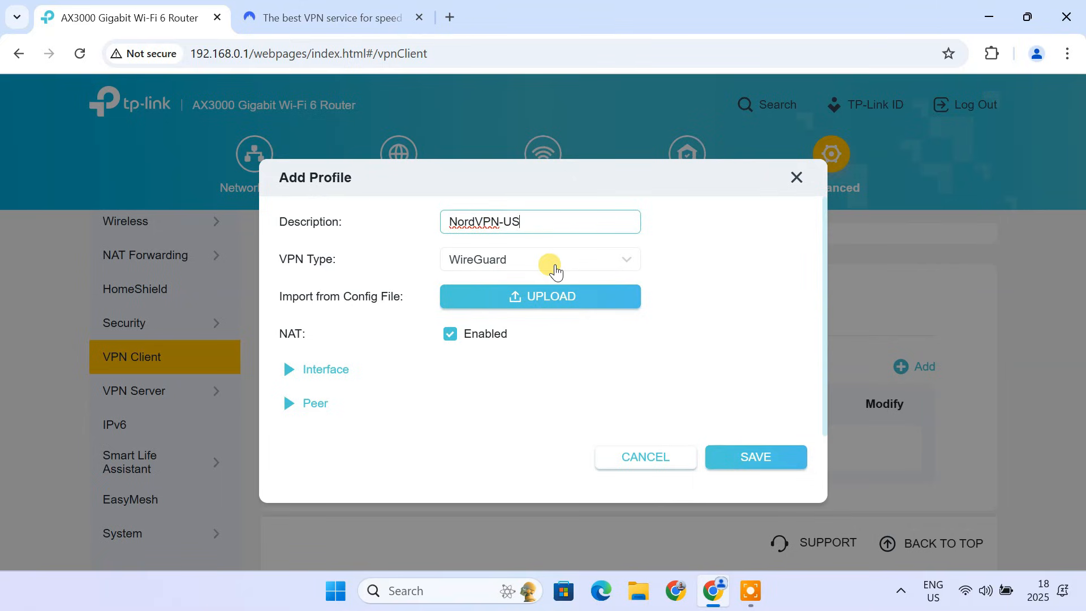
click(549, 260)
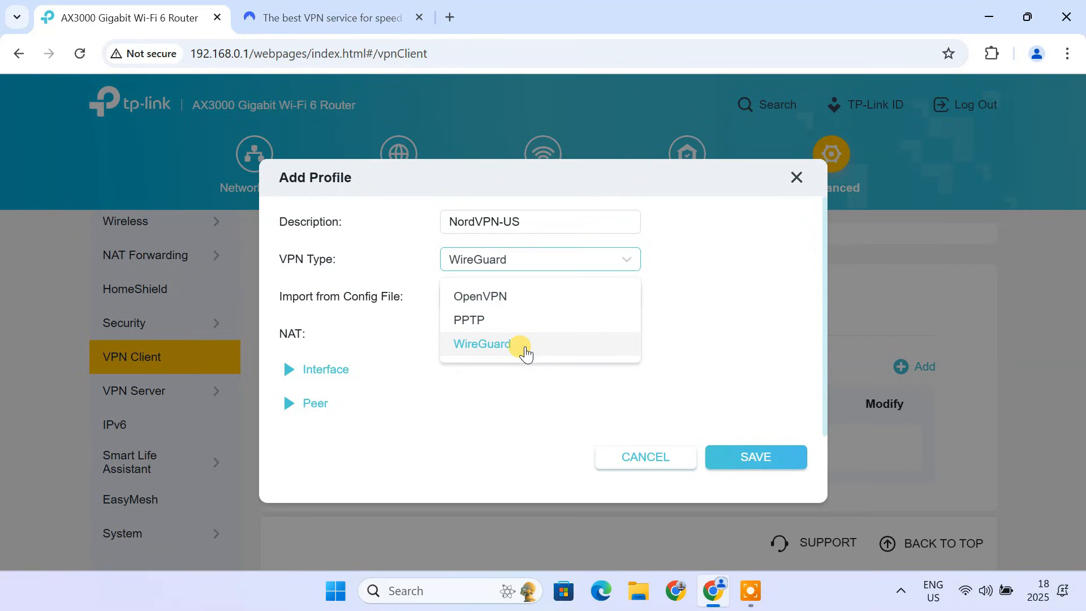
mouse_move(521, 299)
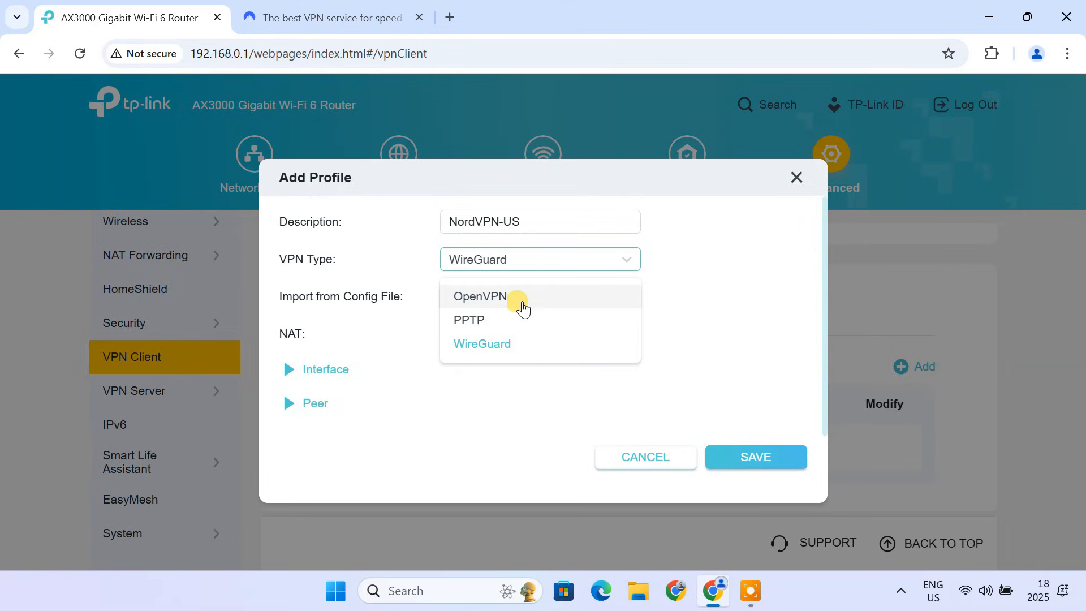
click(481, 296)
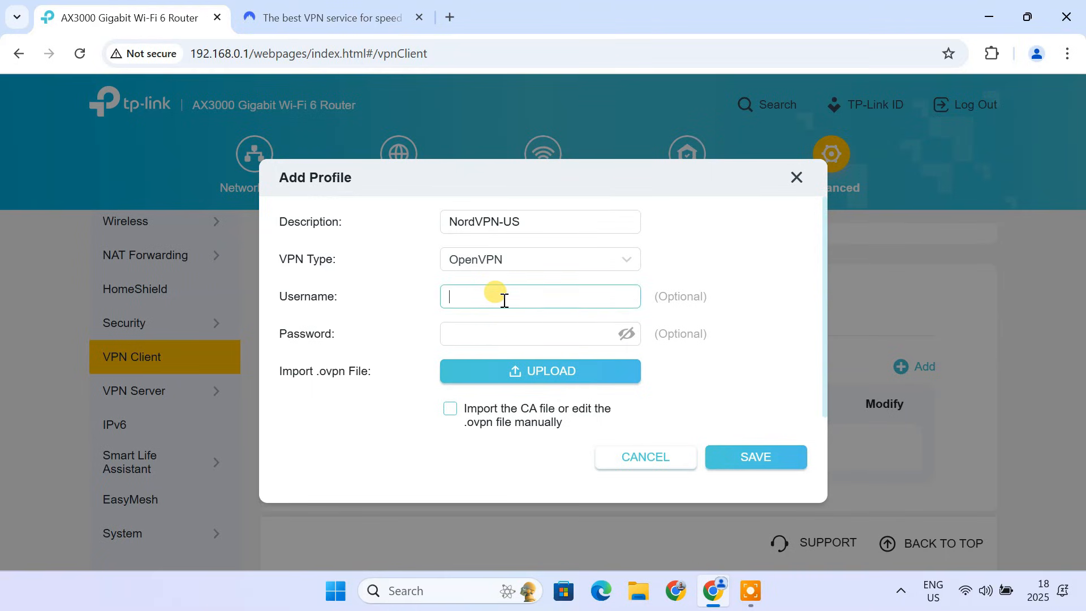
click(353, 20)
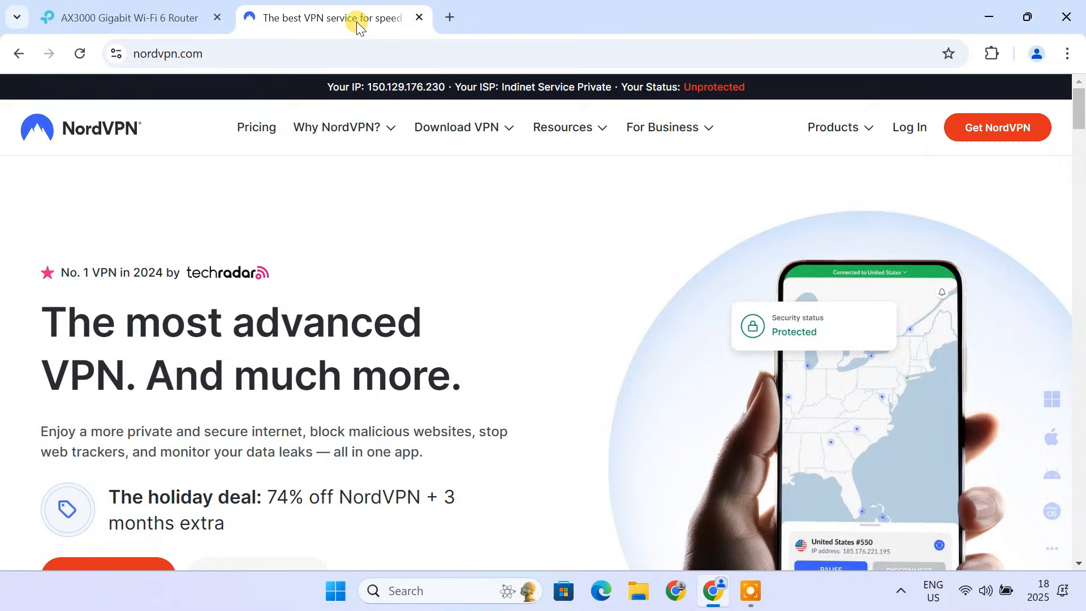
mouse_move(910, 133)
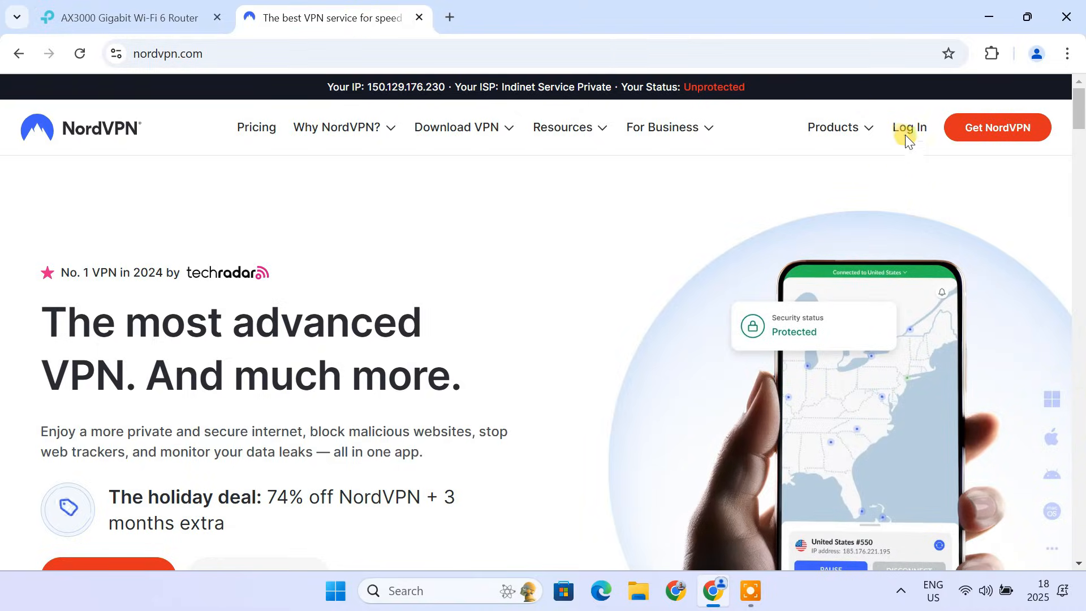
Sign in to Nord Account with the listed Google account.
click(910, 127)
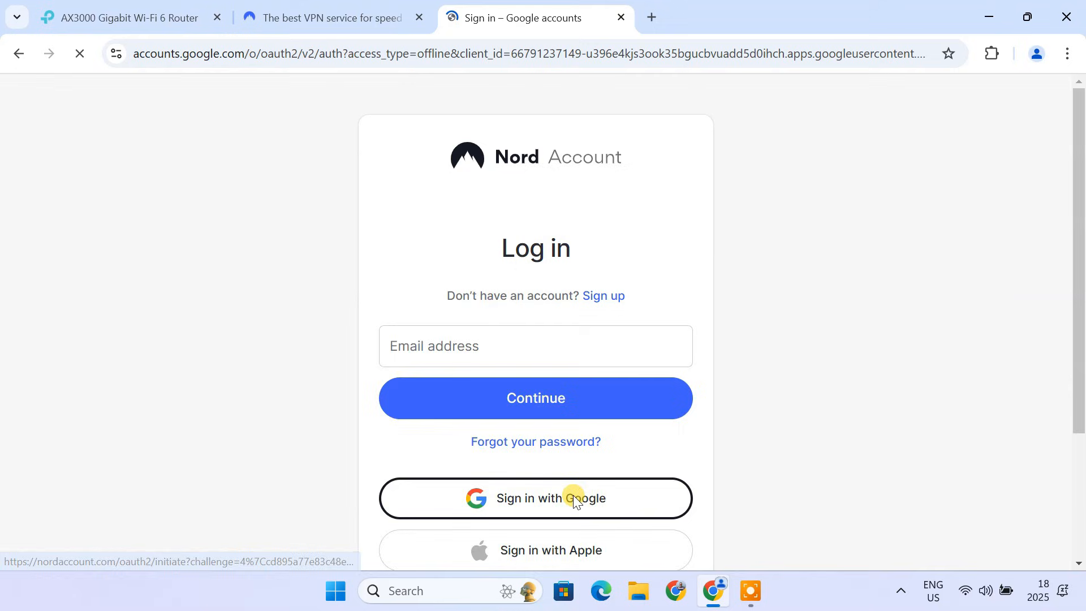
click(551, 498)
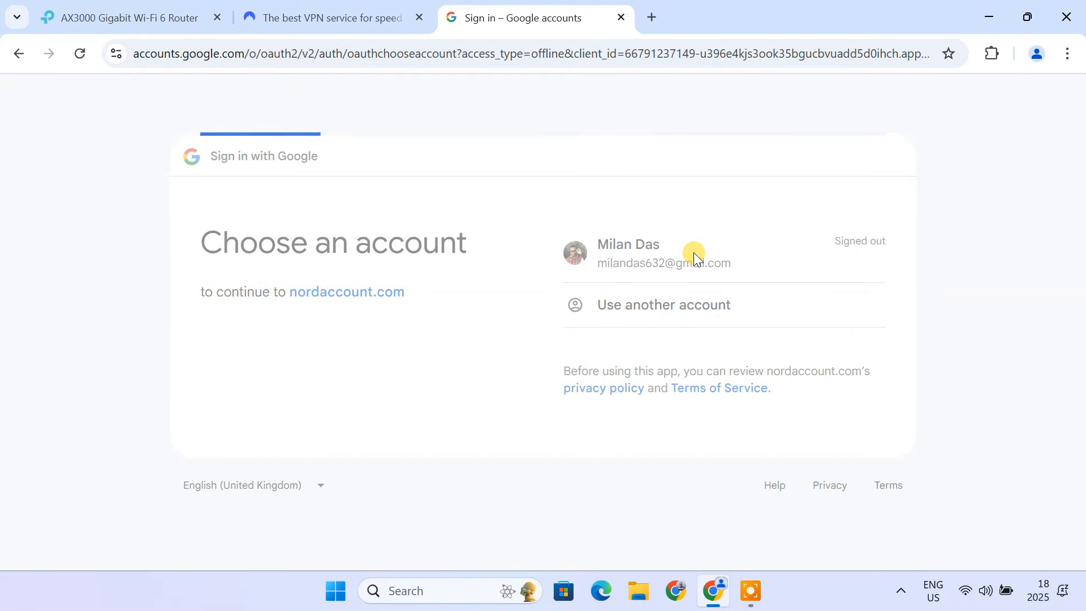
click(639, 255)
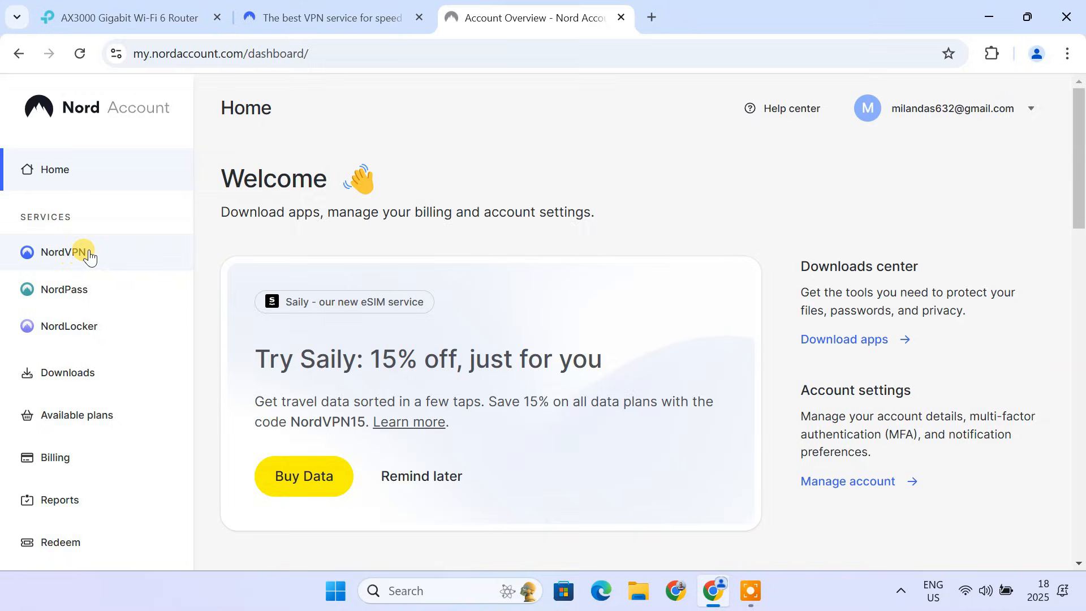
Reach the Service credentials of NordVPN's manual setup from the NordVPN service page.
click(61, 252)
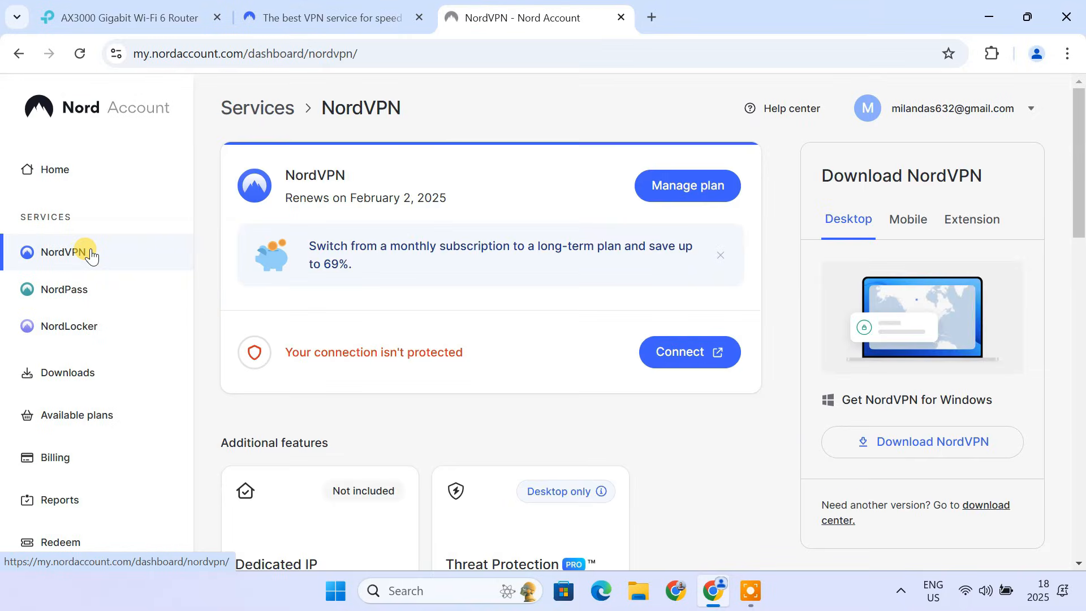
scroll(down, 3)
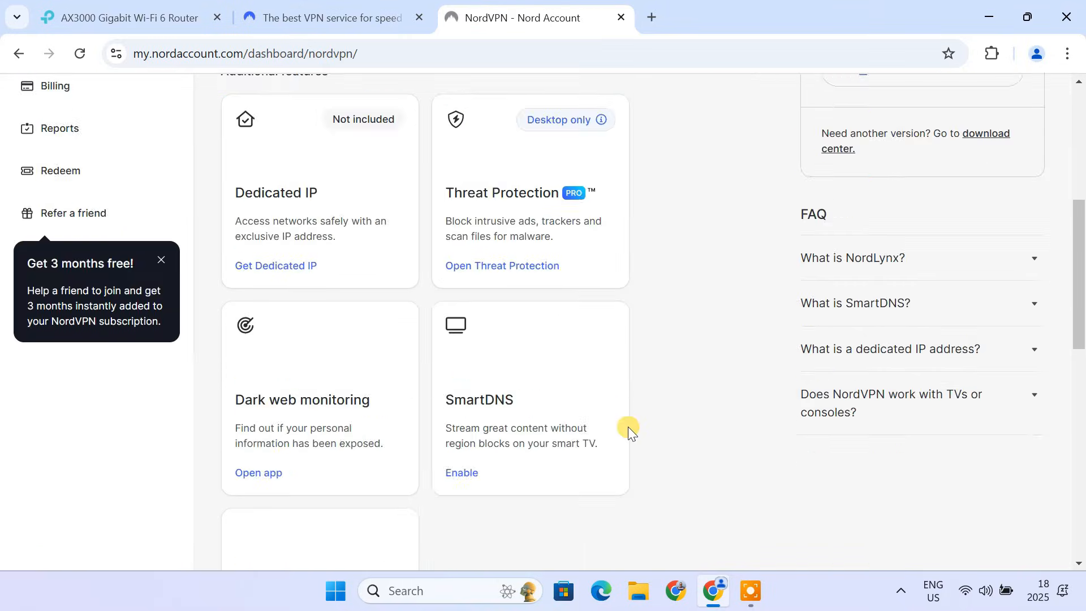
scroll(down, 3)
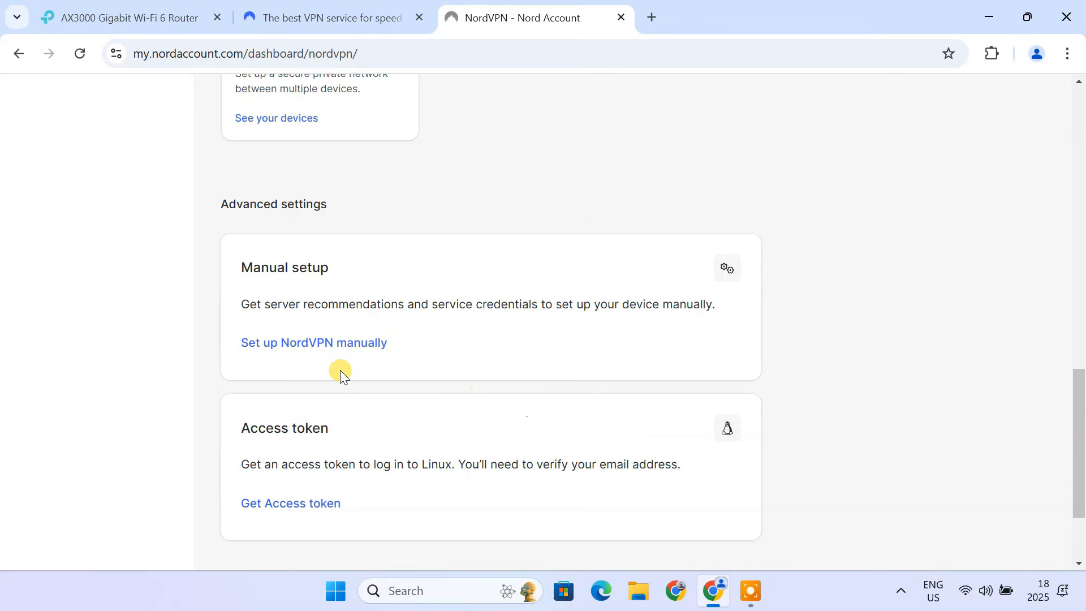
click(342, 343)
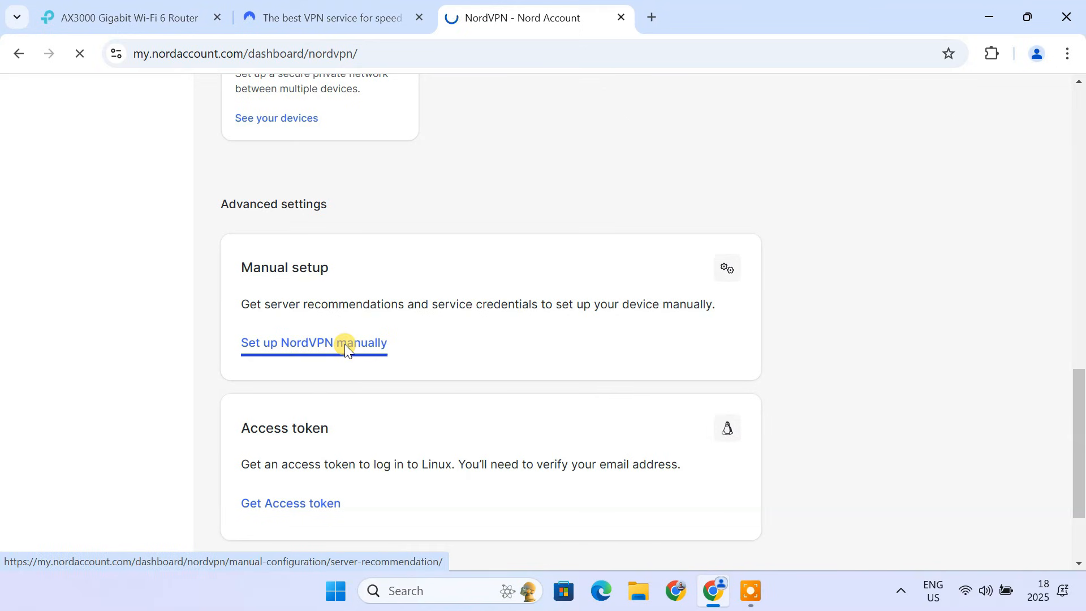
click(314, 343)
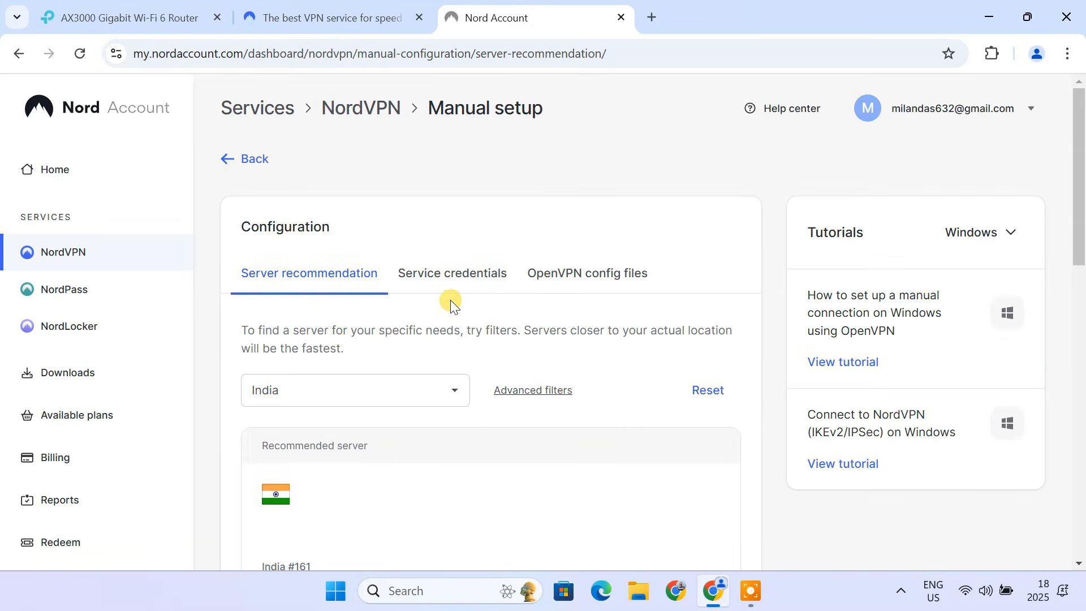
click(452, 273)
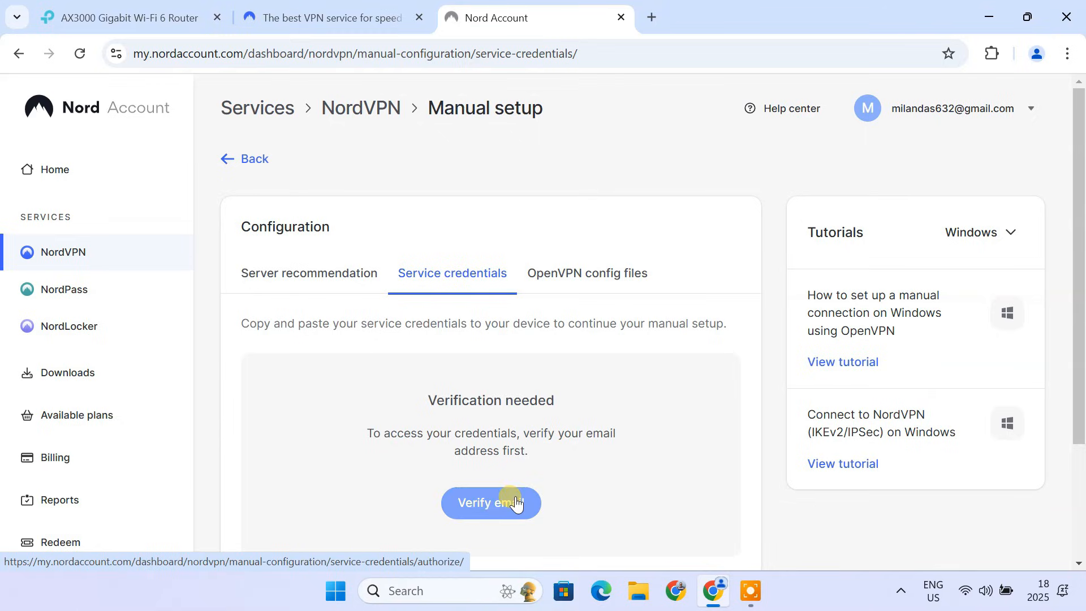
click(491, 503)
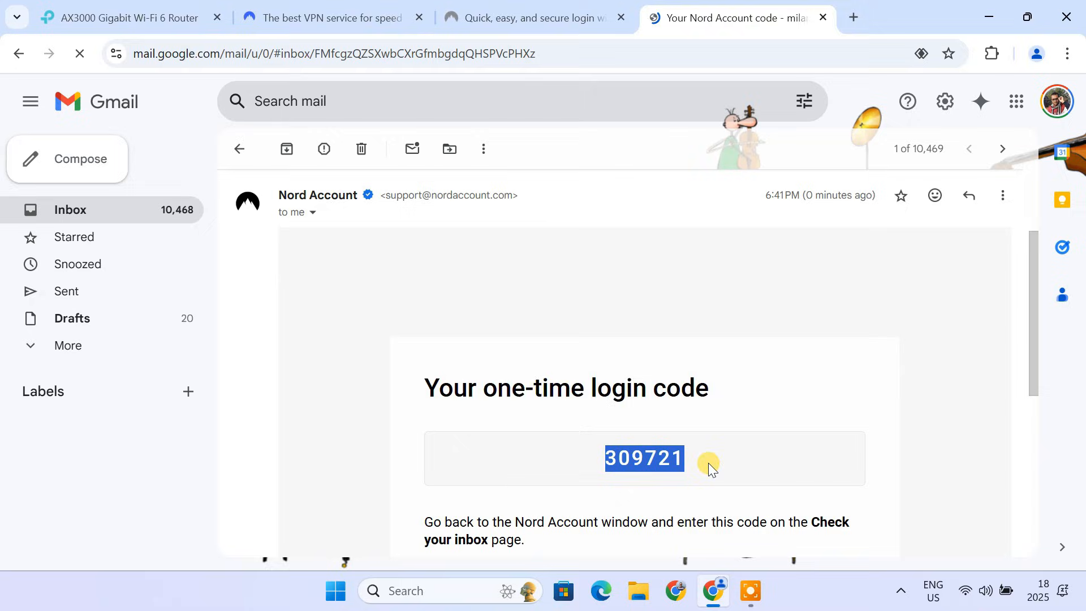
click(537, 18)
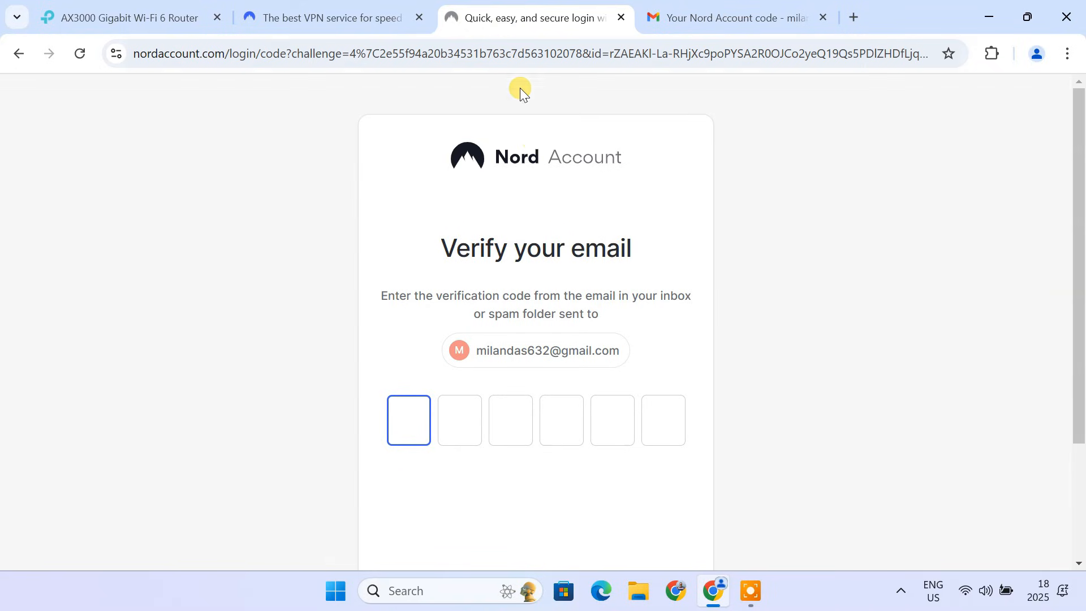
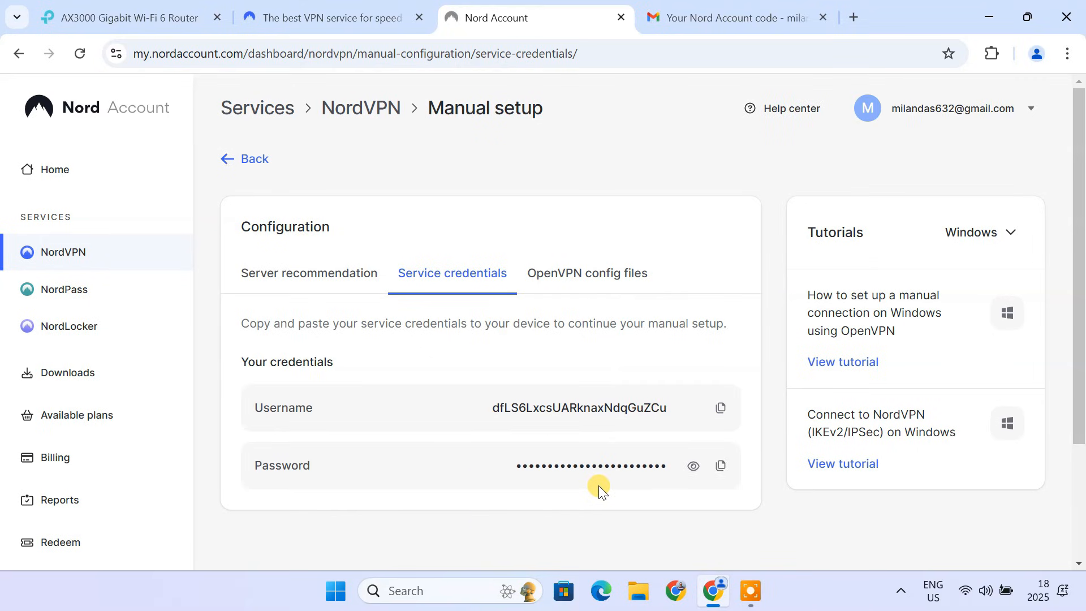
mouse_move(721, 409)
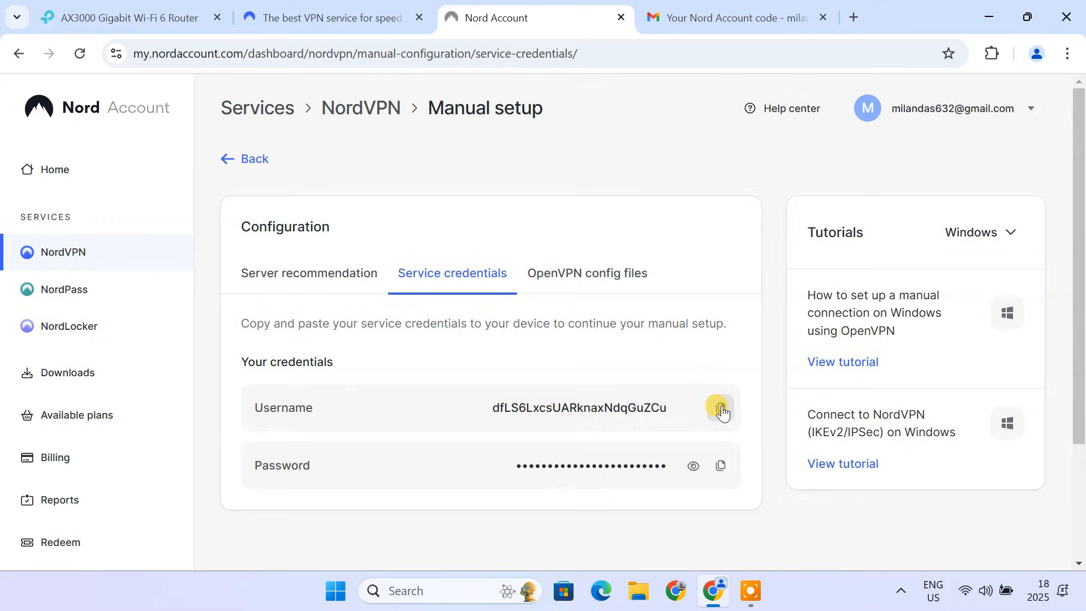
Copy the service username and password into the router's NordVPN-US profile form.
click(113, 18)
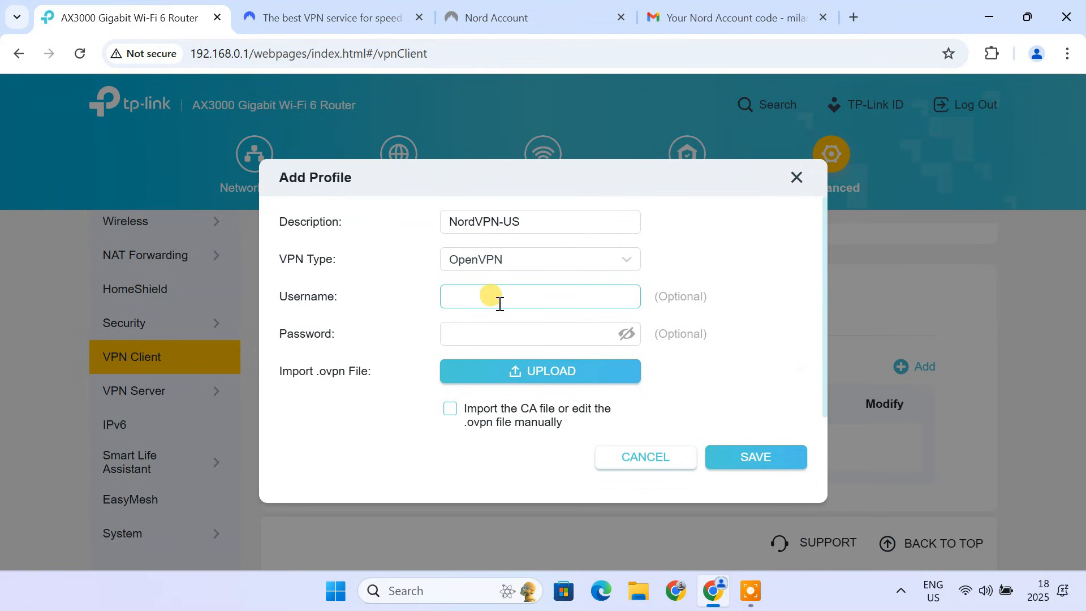
click(503, 17)
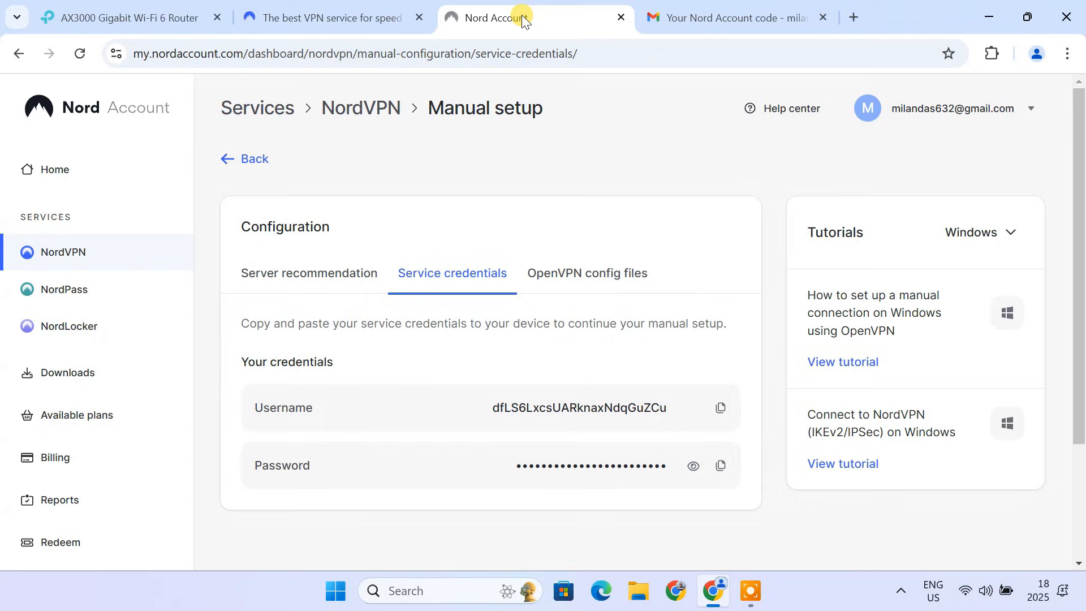
click(720, 465)
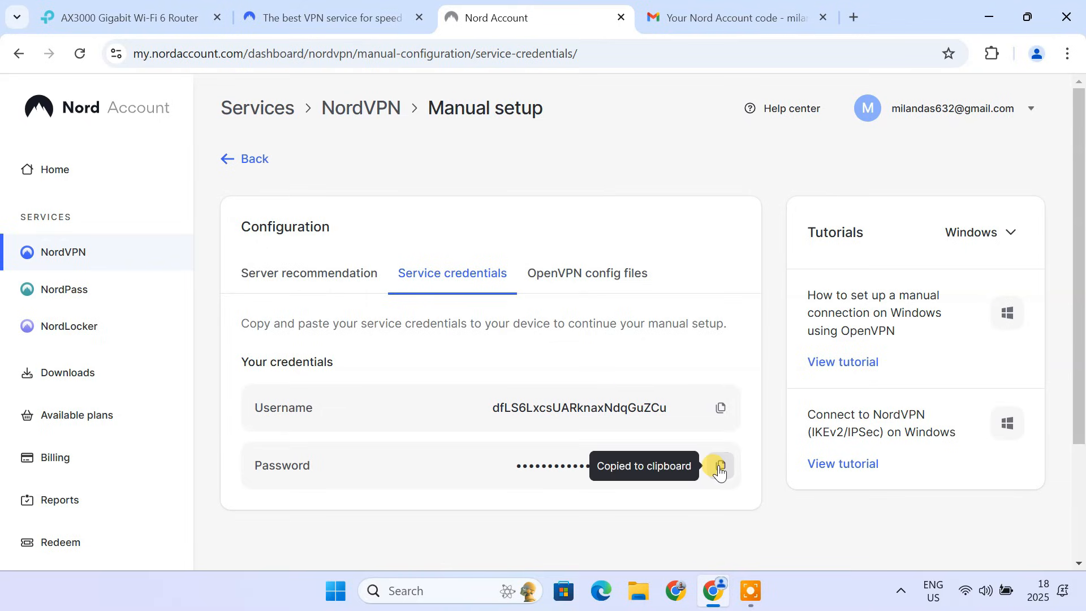
click(130, 17)
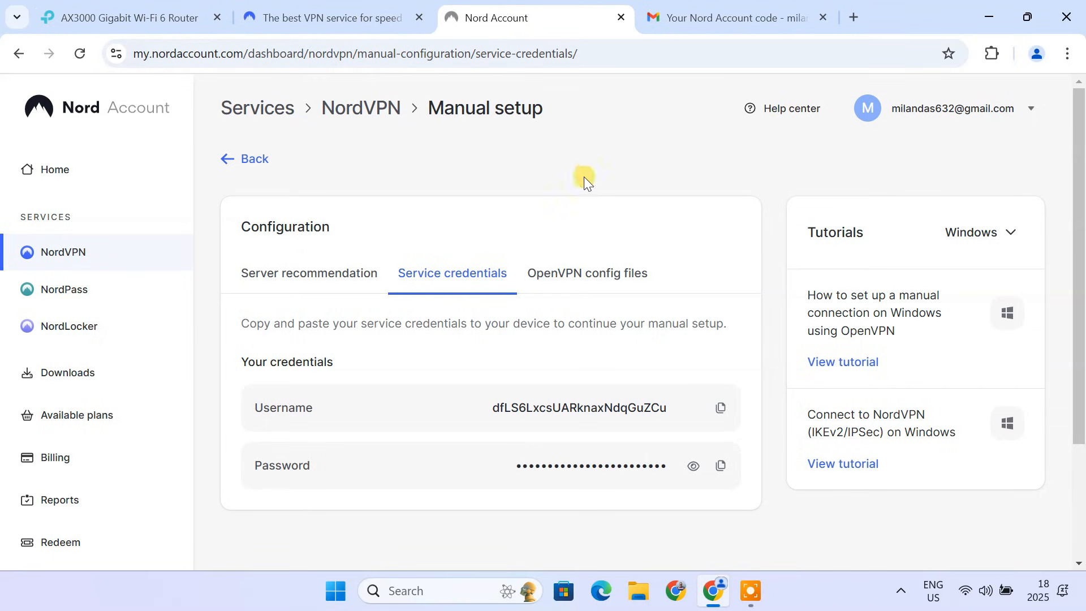
mouse_move(612, 286)
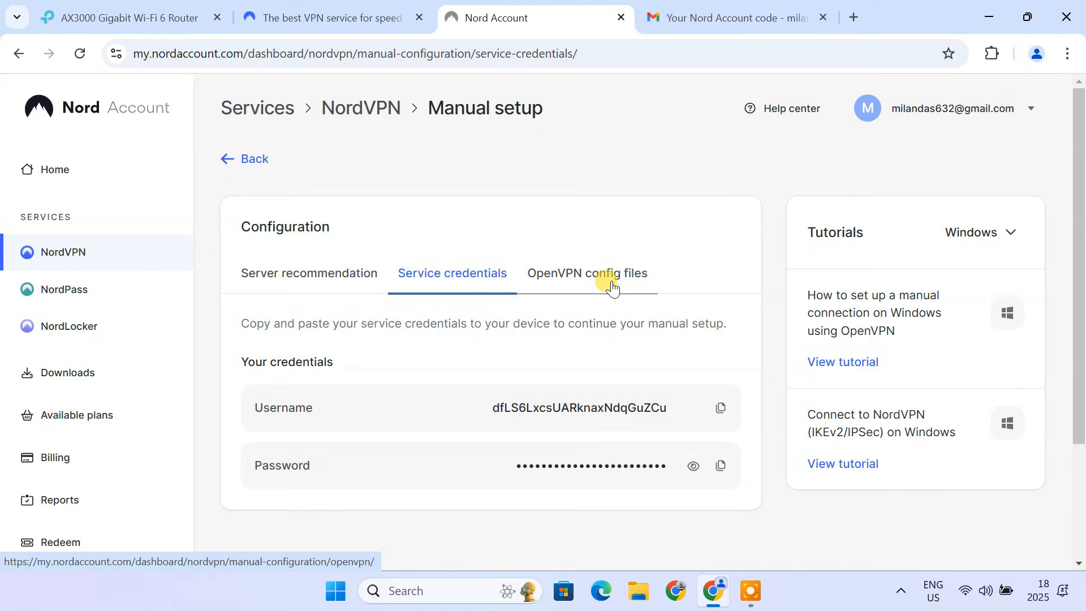
Search the OpenVPN config files for US and download the UDP file for us5063.nordvpn.com.
click(588, 273)
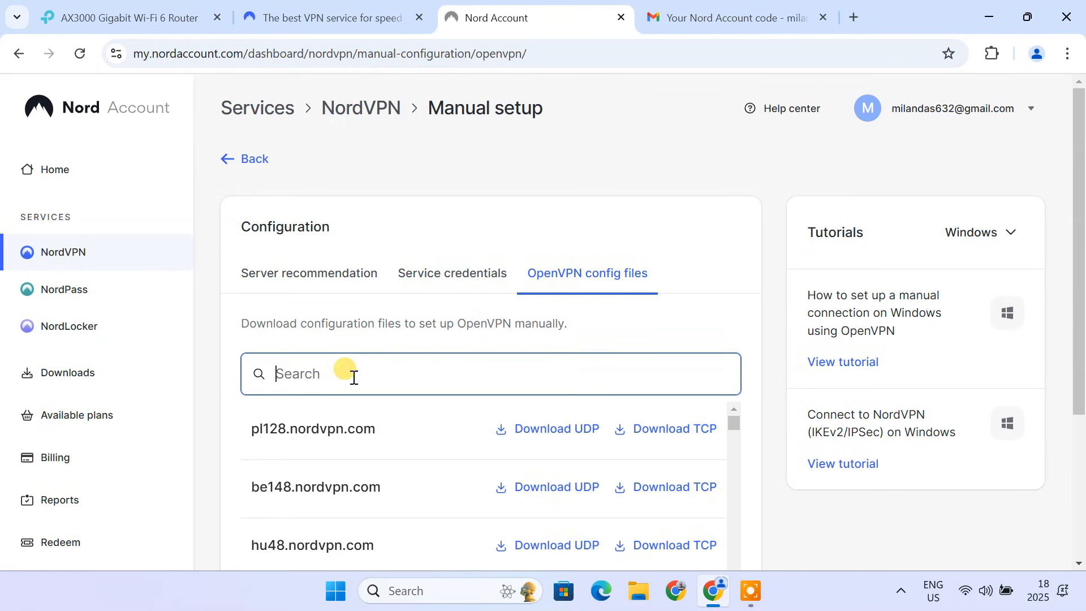
text(US)
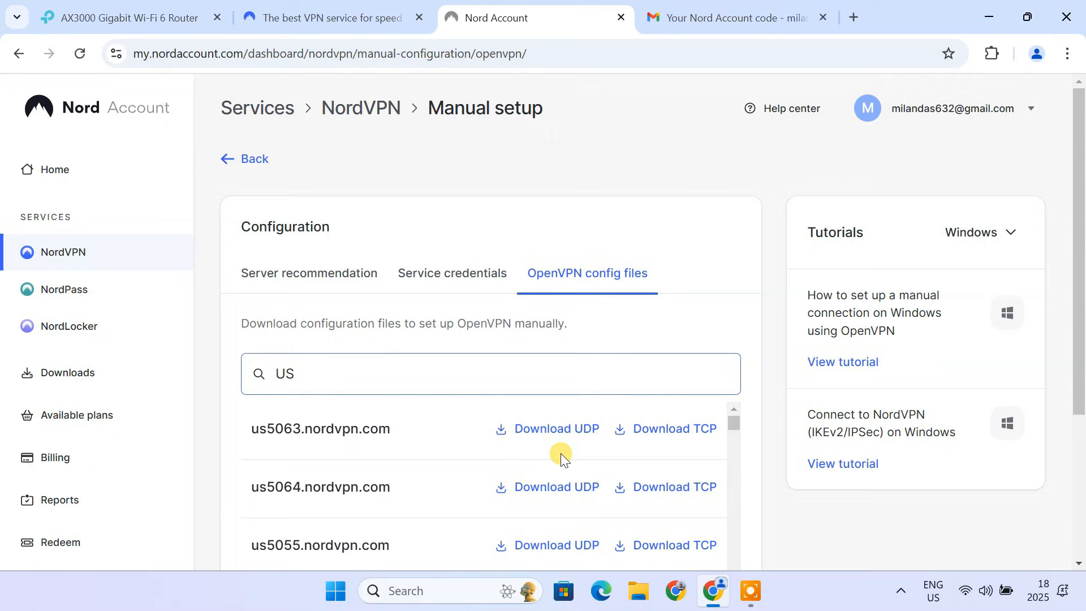
mouse_move(635, 450)
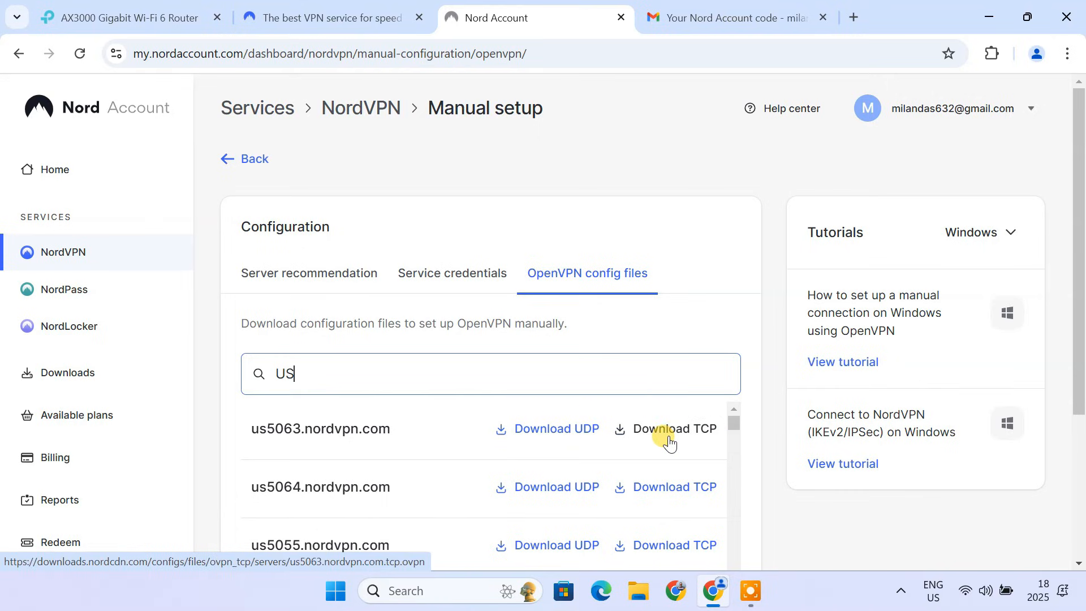
click(556, 429)
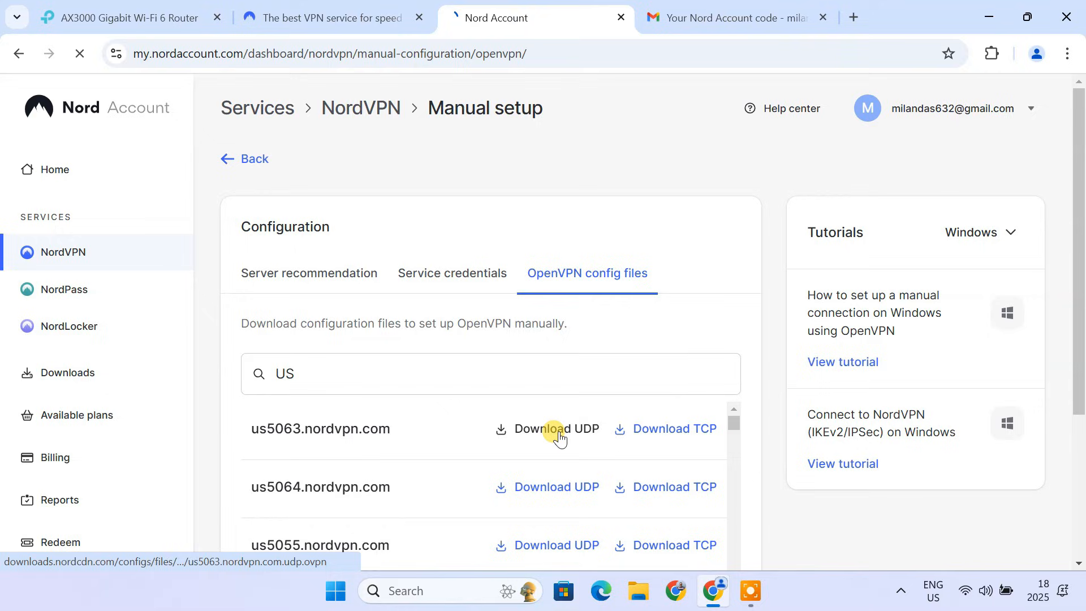
click(556, 429)
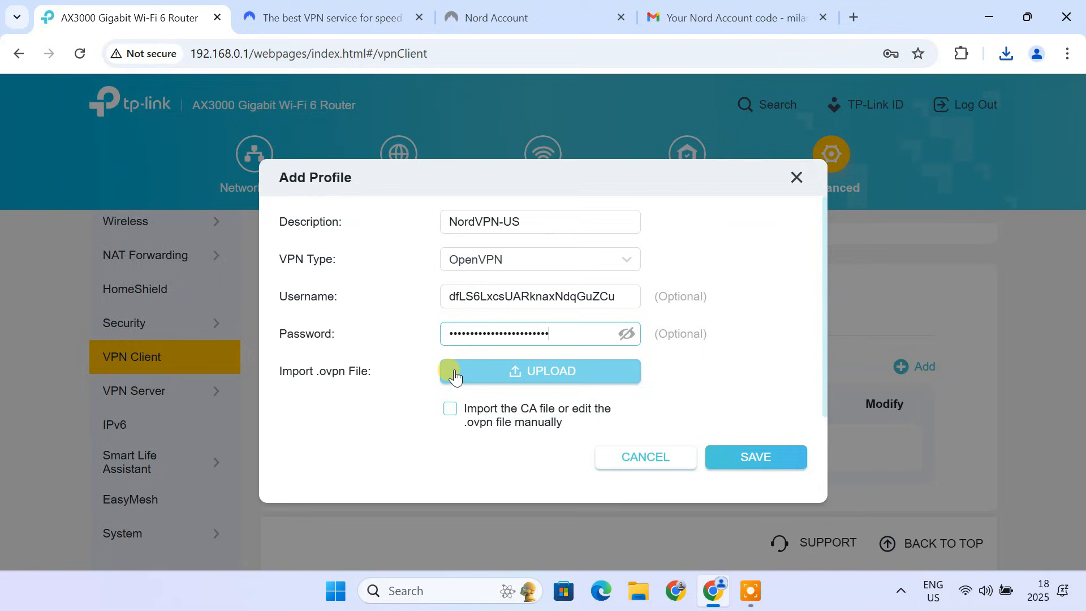
Attach us5063.nordvpn.com.udp.ovpn from Downloads and save the NordVPN-US profile.
click(540, 371)
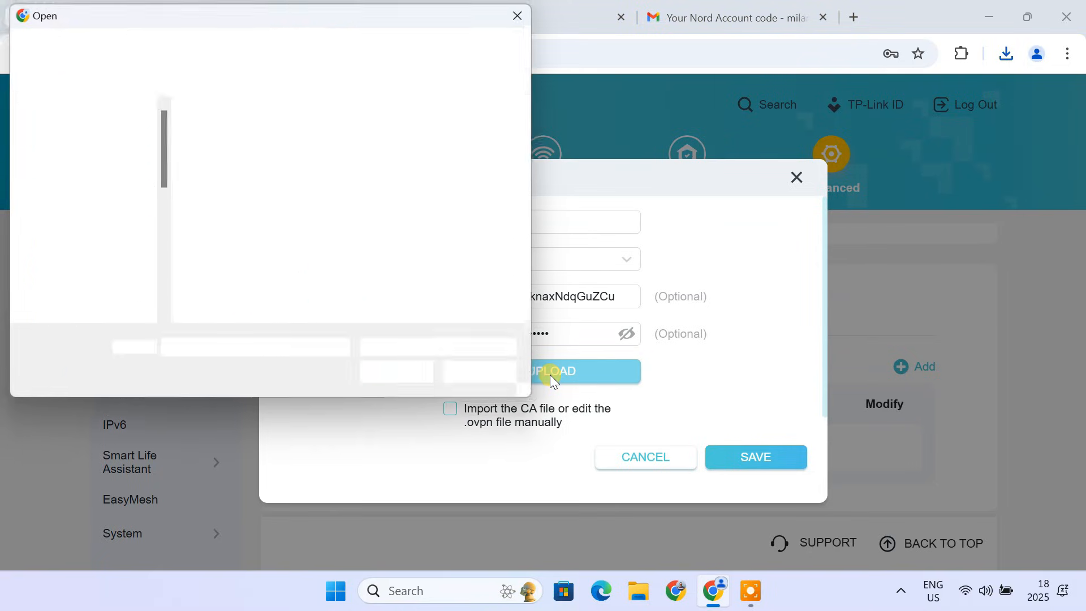
click(72, 190)
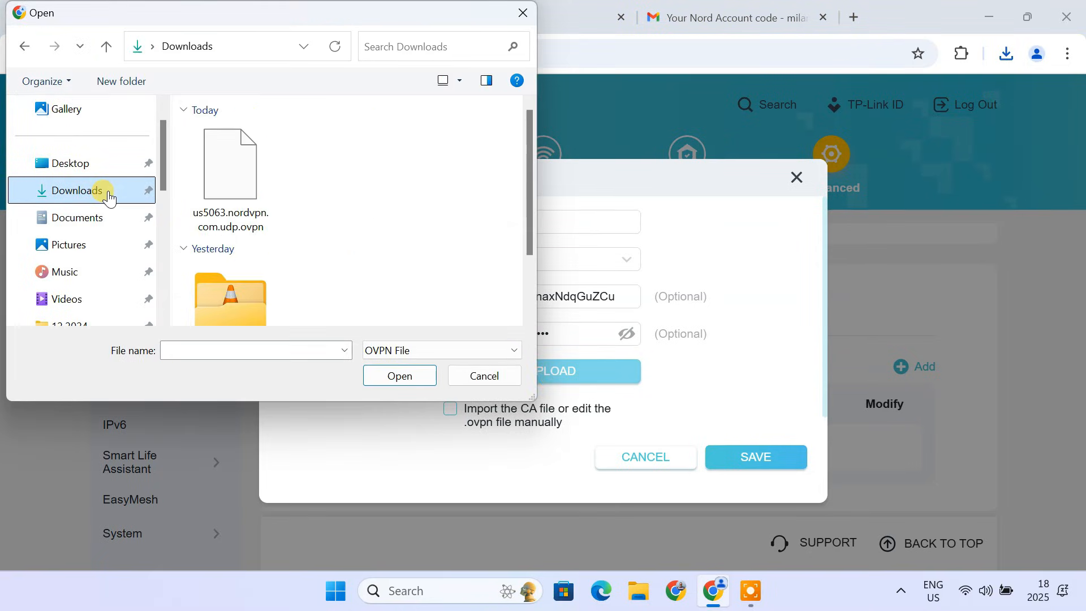
click(230, 164)
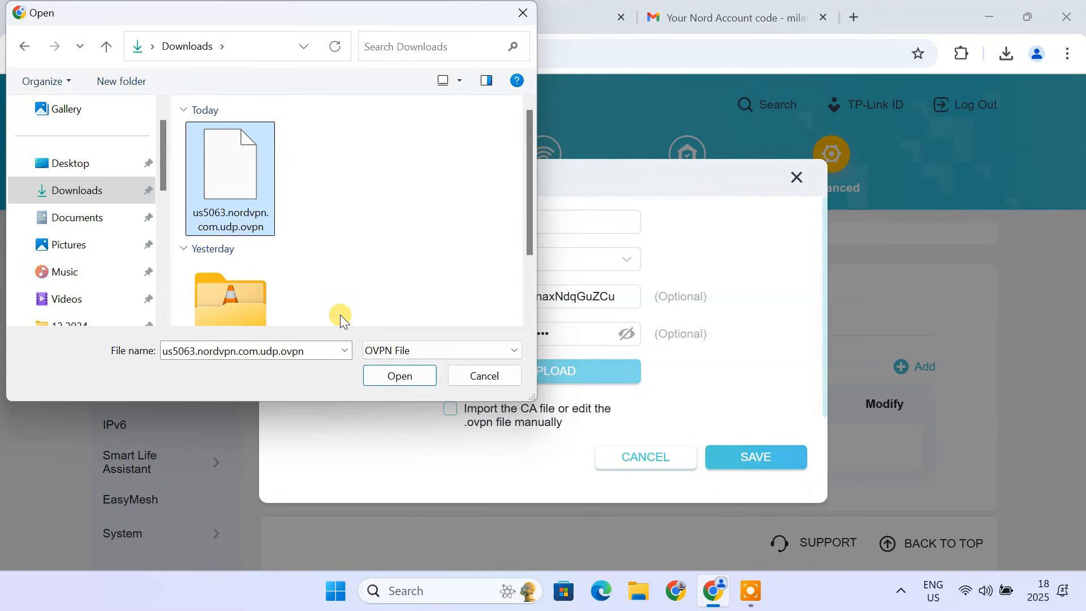
click(399, 376)
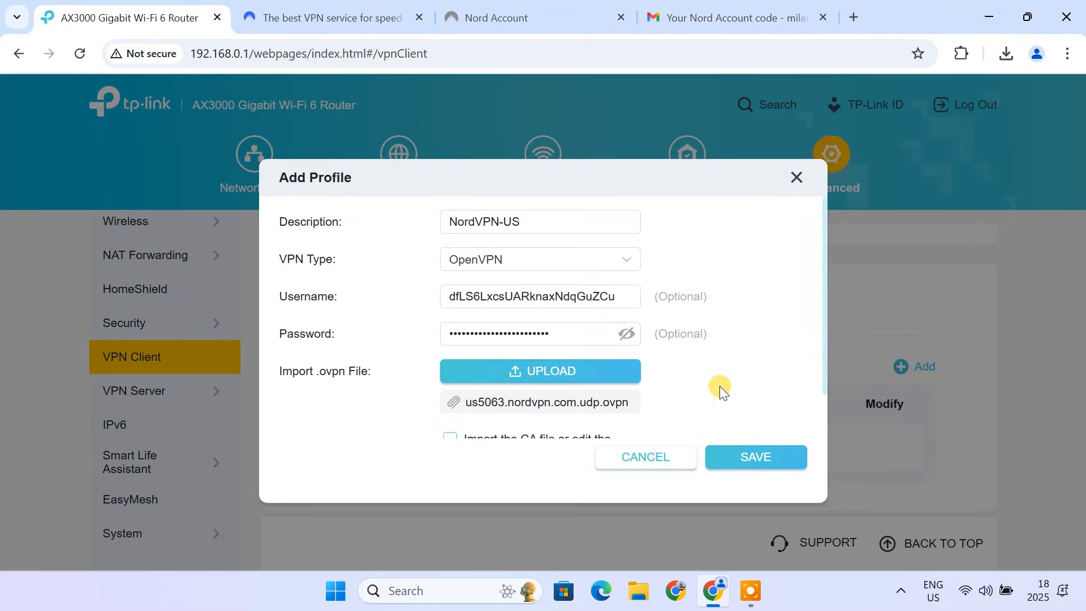
scroll(down, 3)
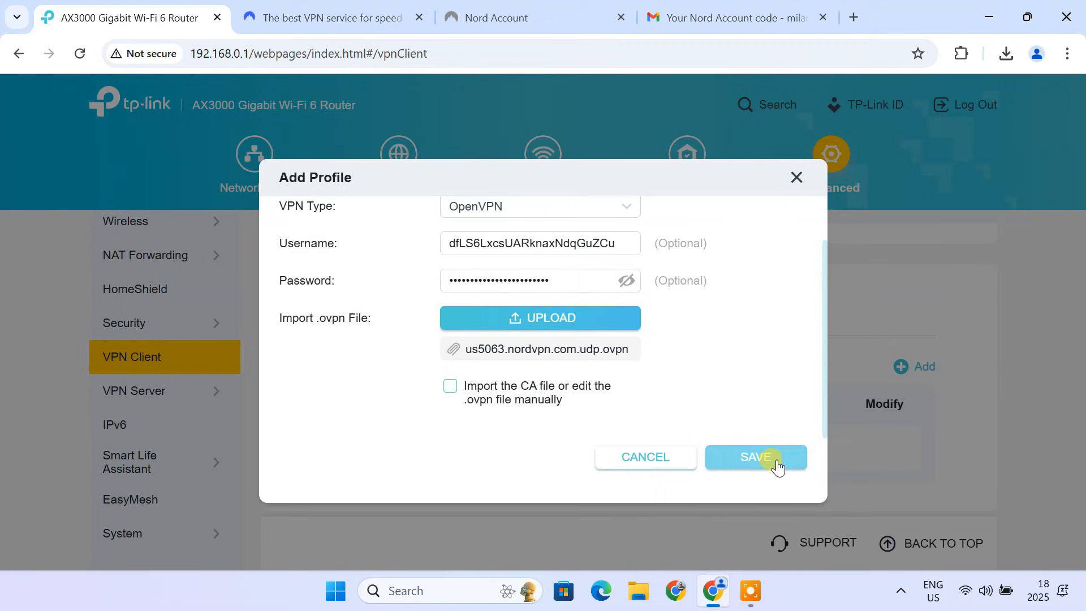
click(756, 457)
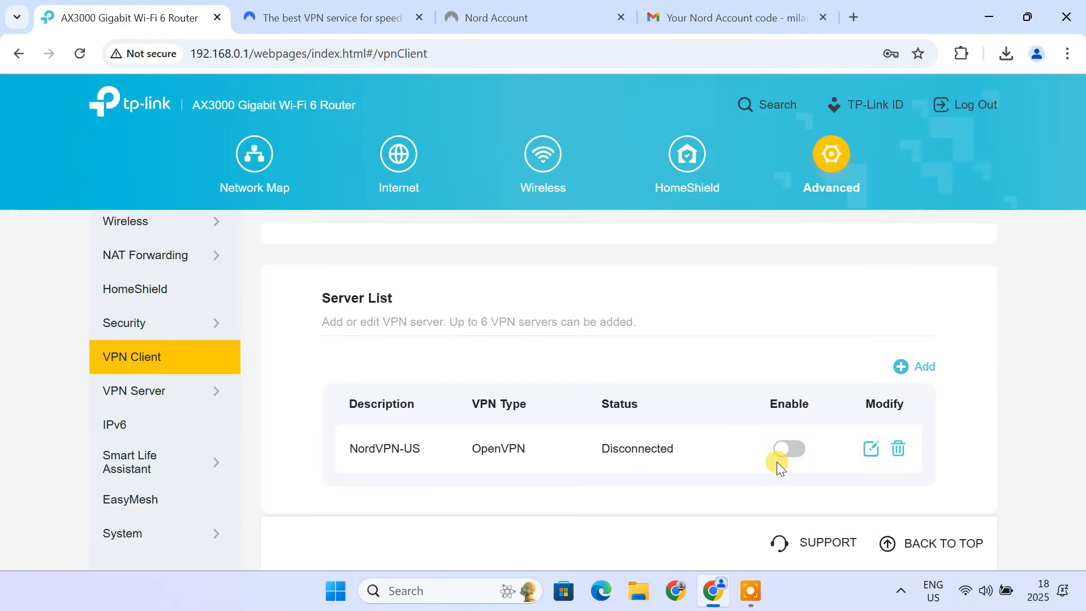
mouse_move(540, 375)
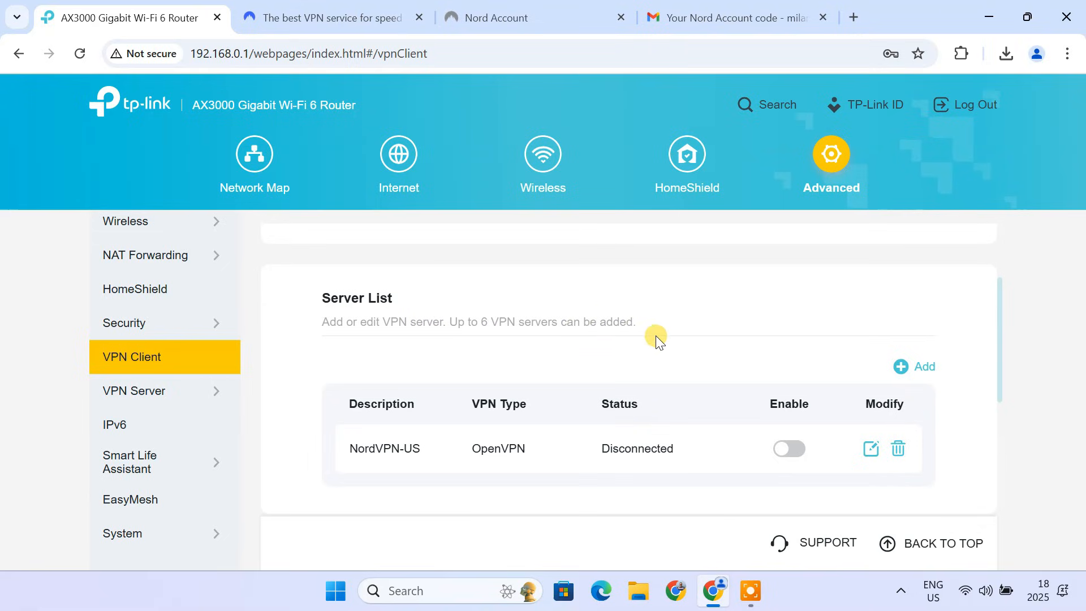
scroll(down, 3)
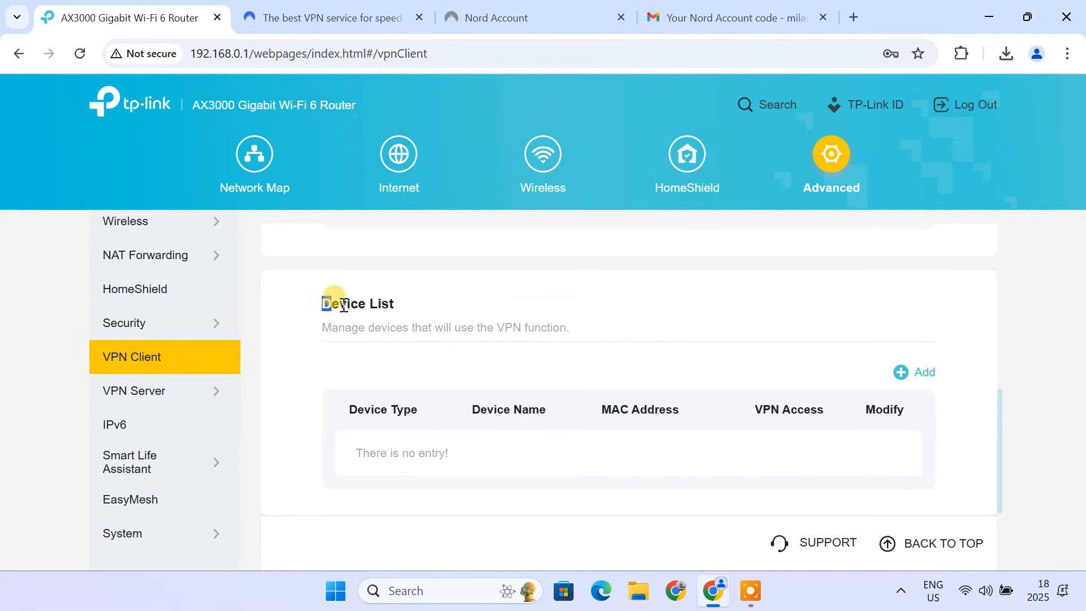
mouse_move(901, 386)
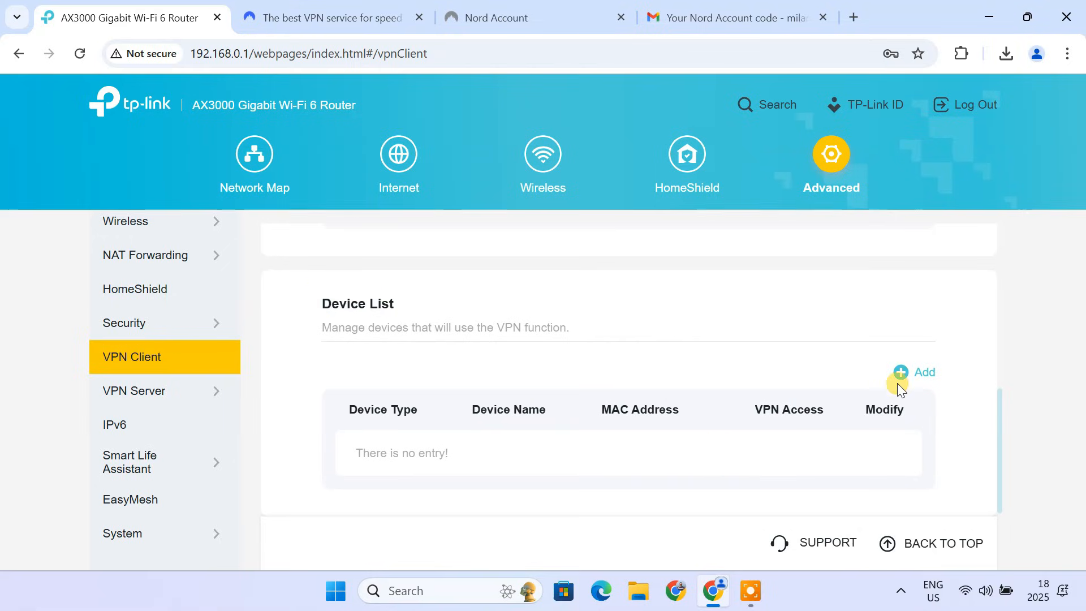
Add all online devices, DESKTOP-LPT1910 and OnePlus-10T-5G, to the VPN Device List and save.
click(920, 372)
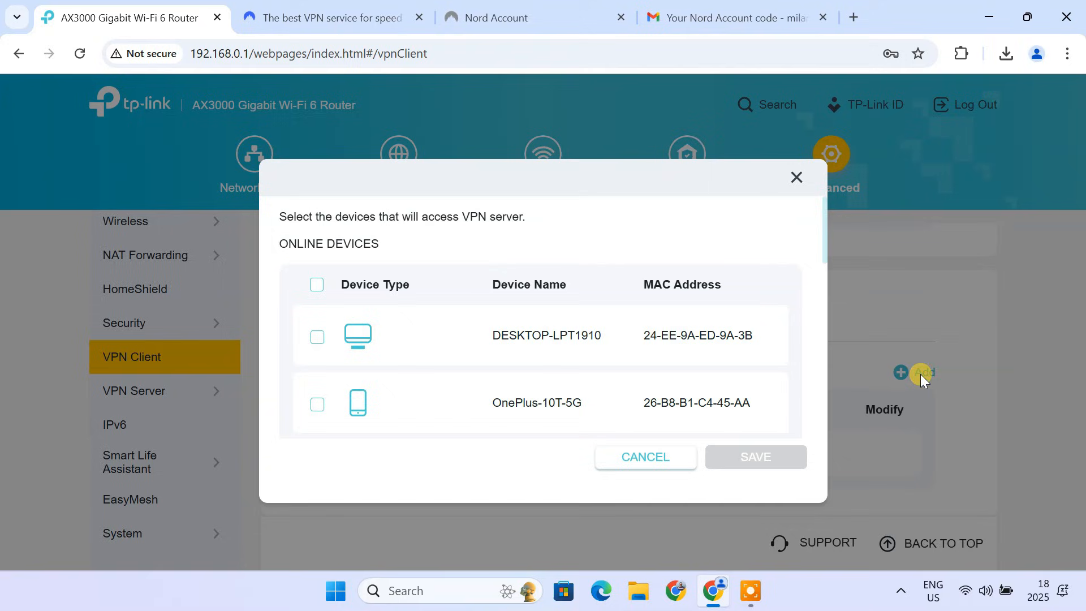
scroll(down, 3)
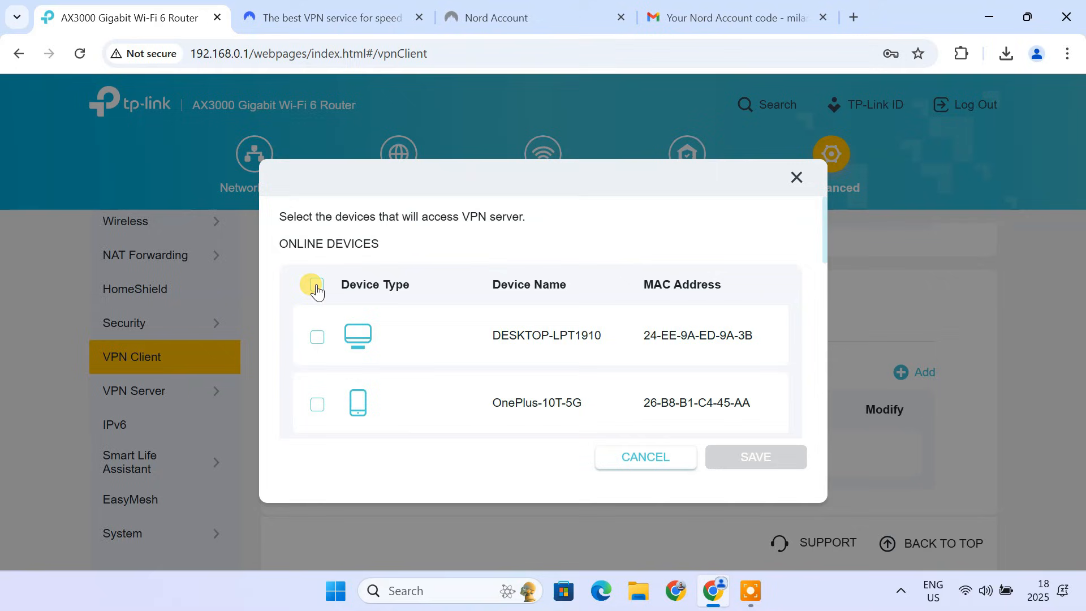
click(317, 285)
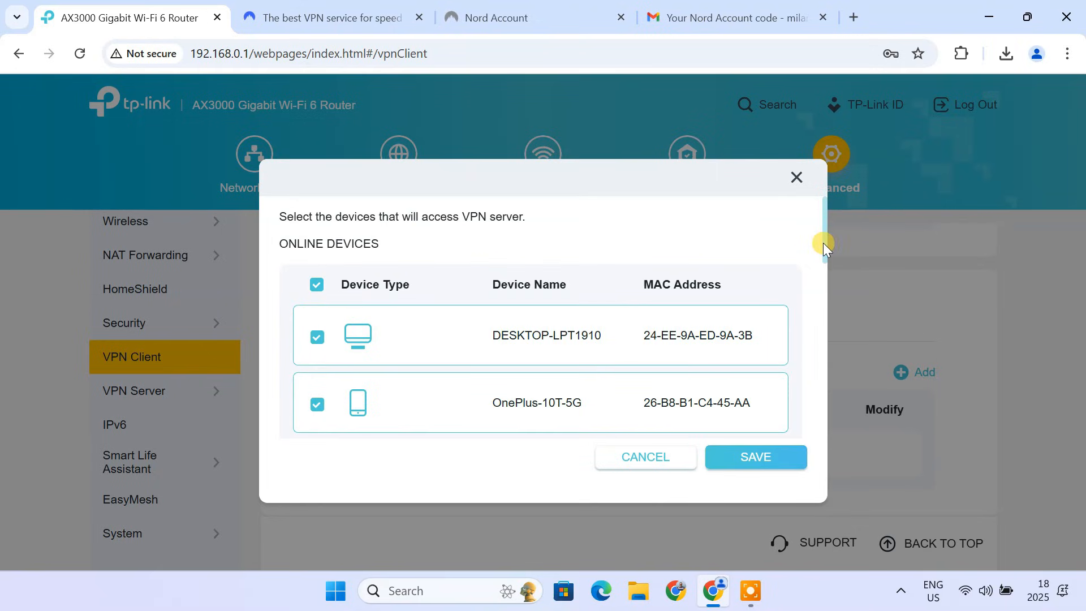
scroll(down, 3)
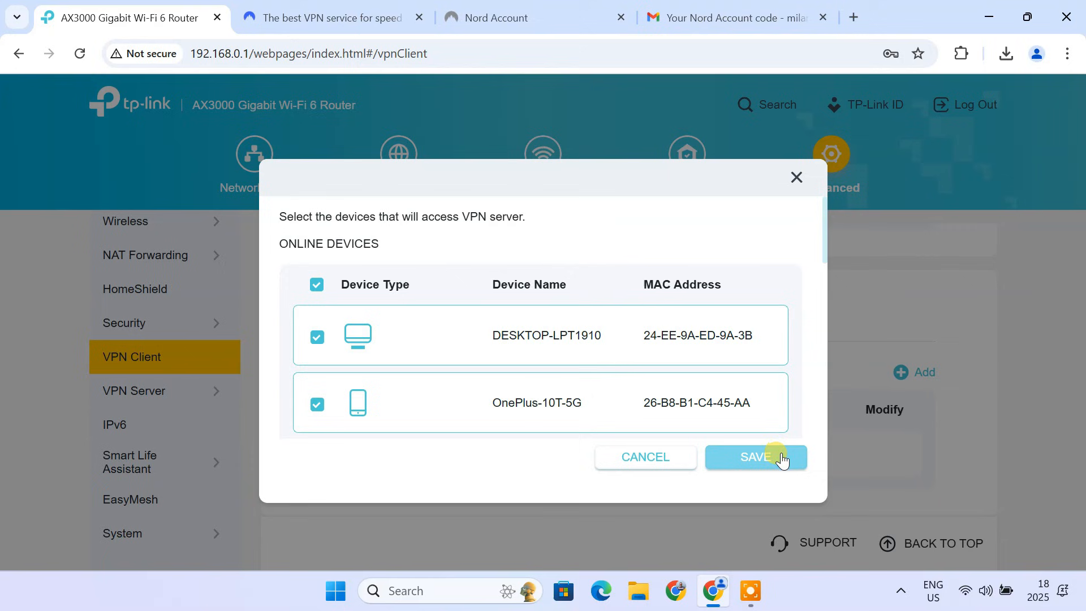
click(756, 457)
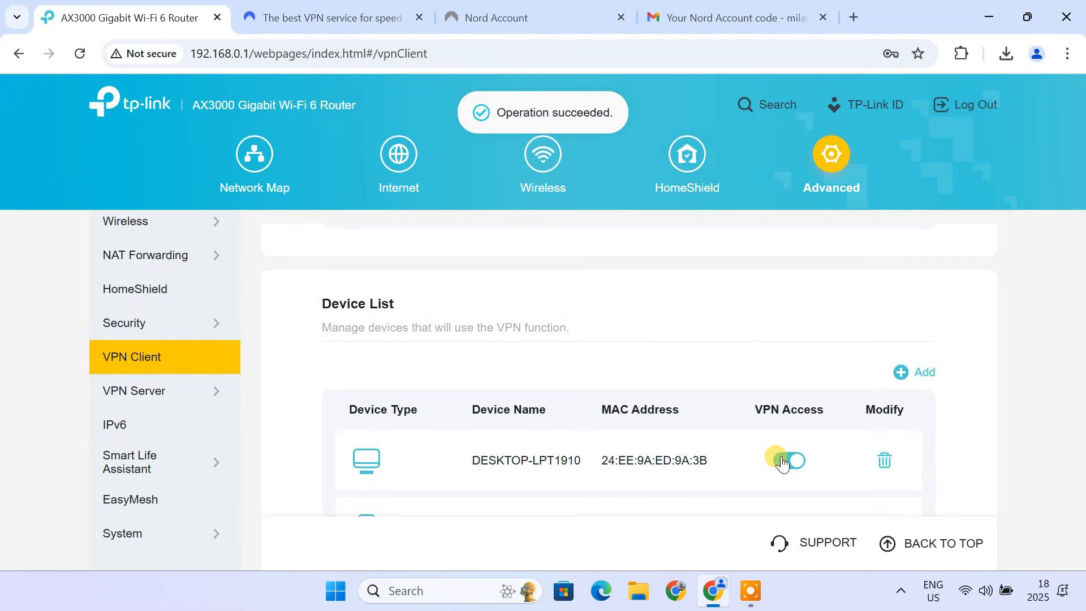
scroll(down, 3)
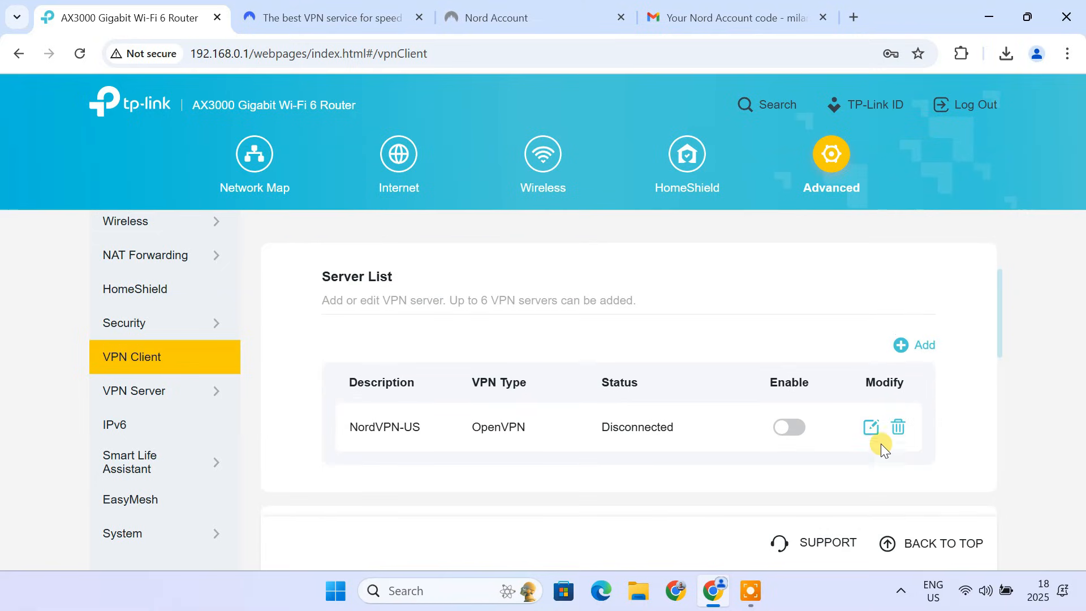
Enable the NordVPN-US profile, confirm with ENABLE, and wait for it to show Connected.
click(789, 427)
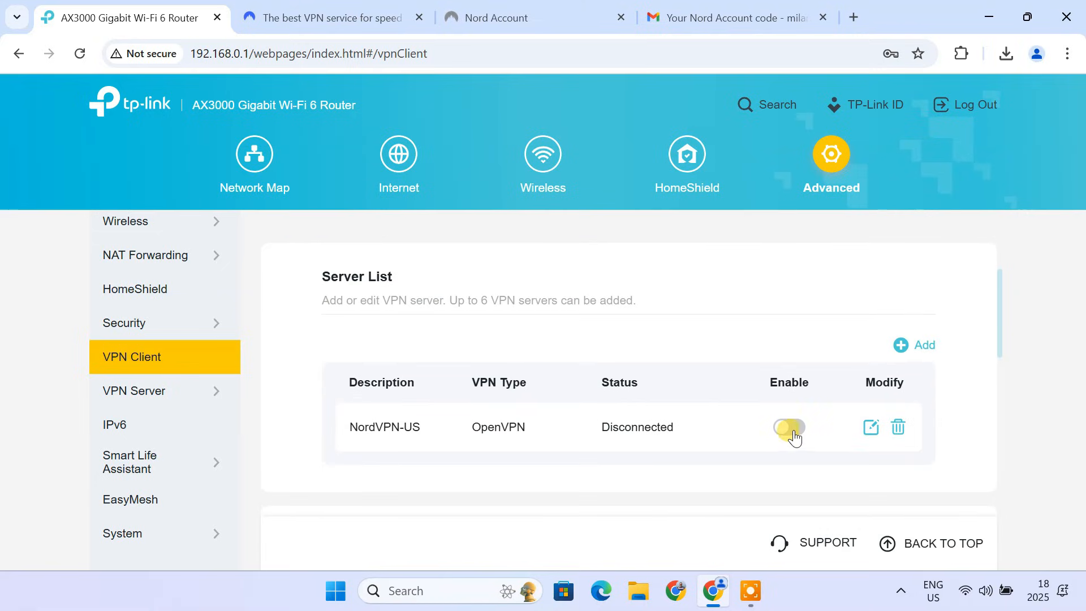
click(789, 427)
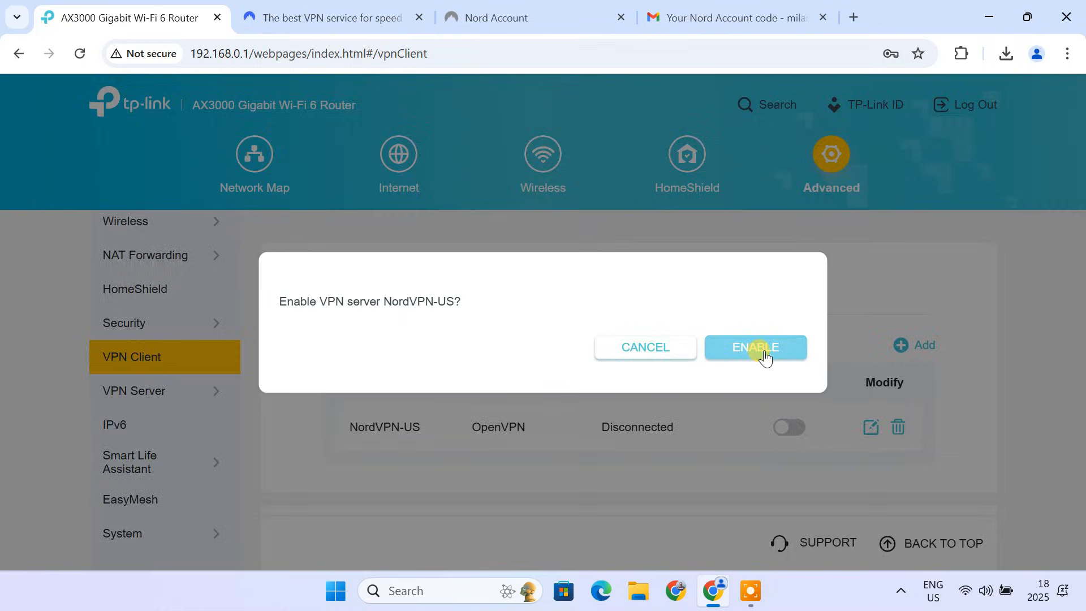
click(756, 347)
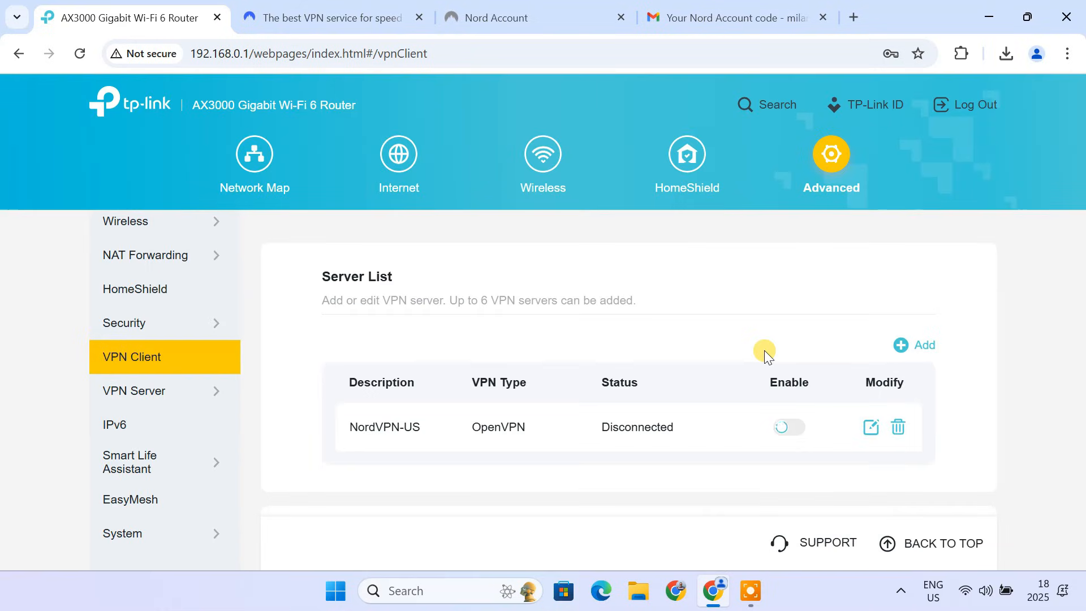
click(789, 427)
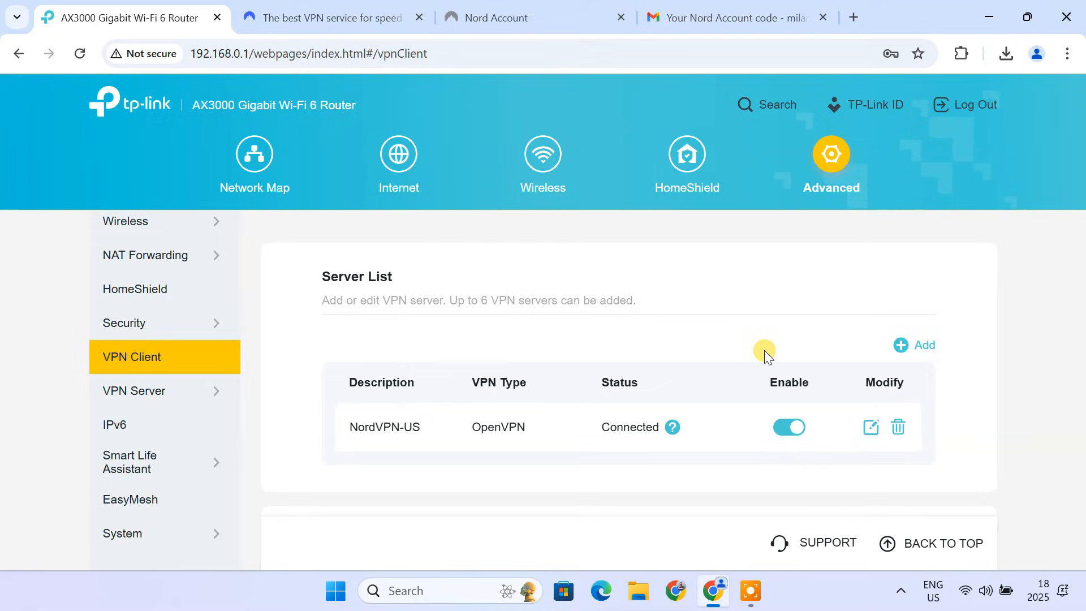
mouse_move(661, 447)
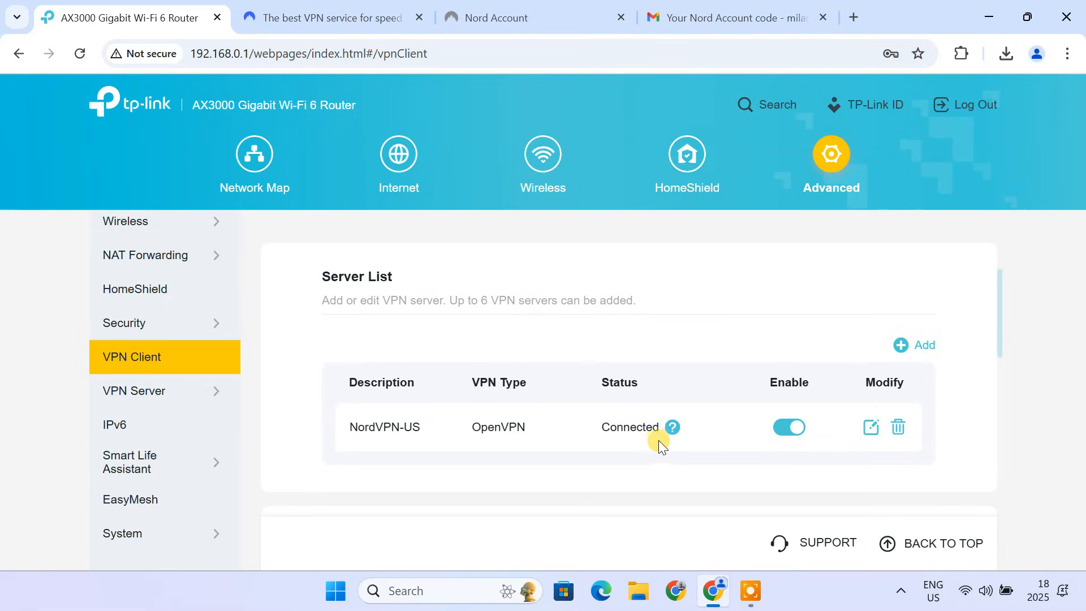
mouse_move(388, 82)
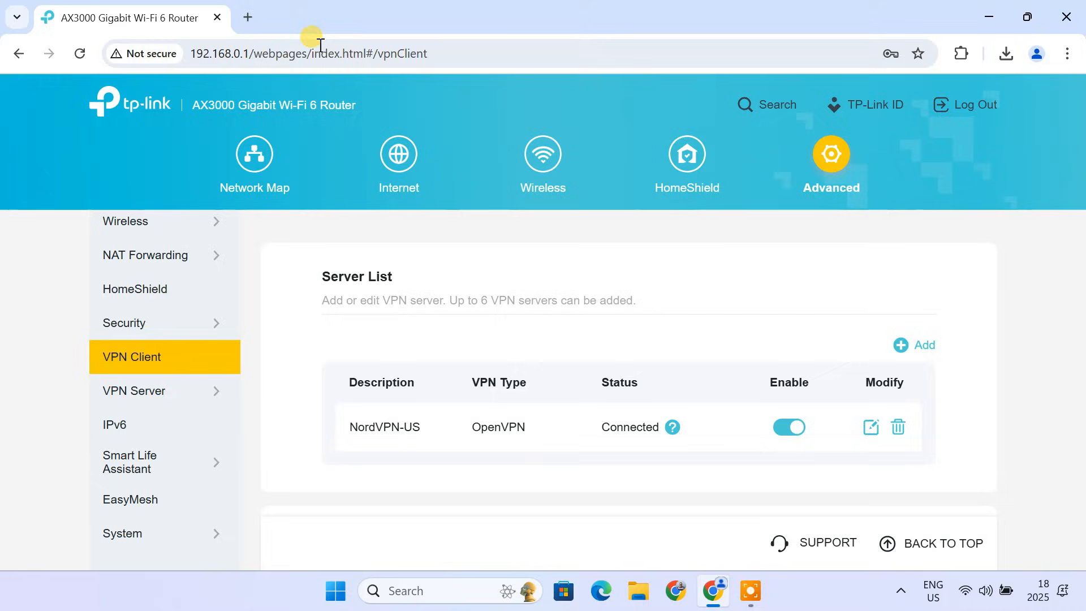
Check whatismyipaddress.com in a new tab, scrolling to My IP Information showing Little Rock, Arkansas.
click(251, 18)
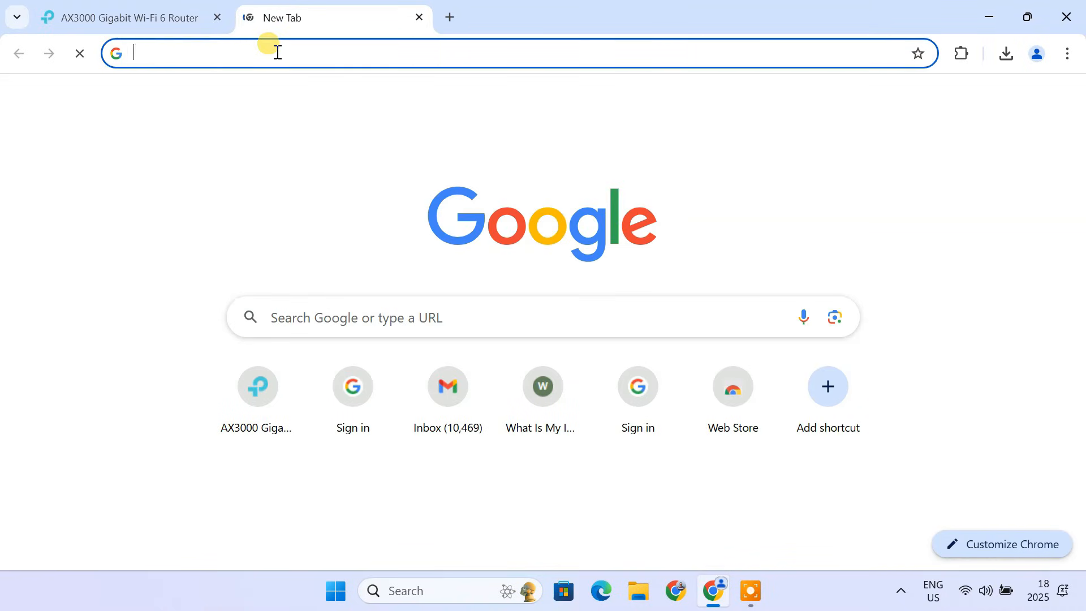
click(541, 386)
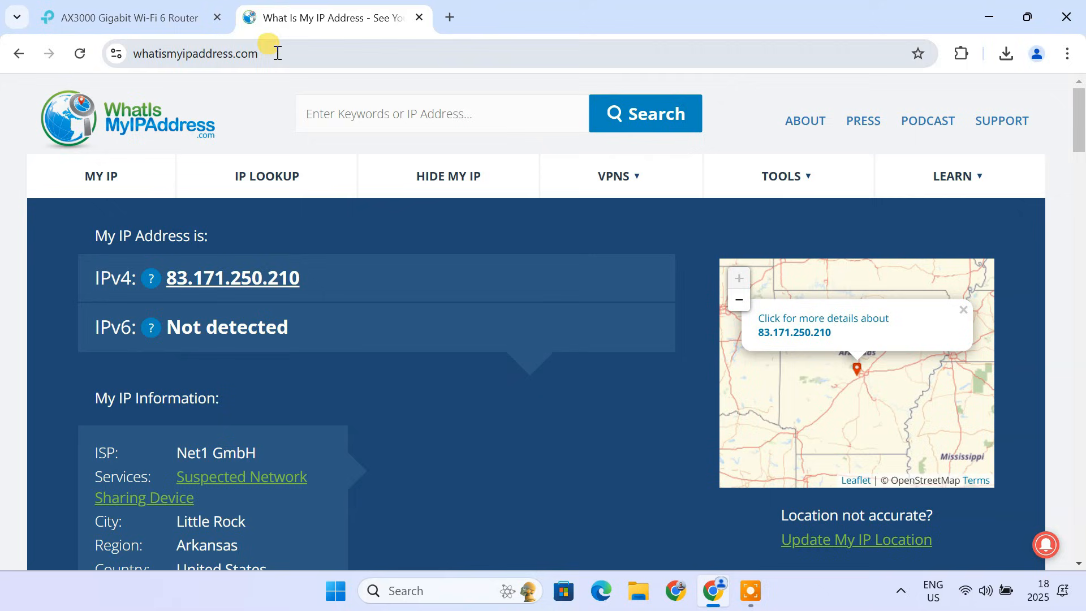
scroll(down, 3)
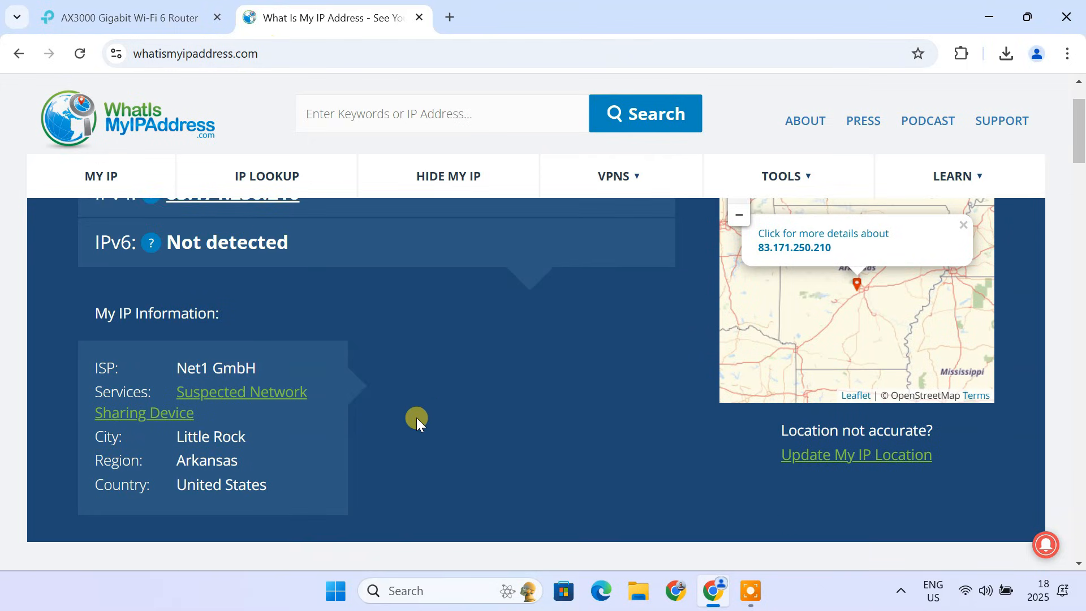